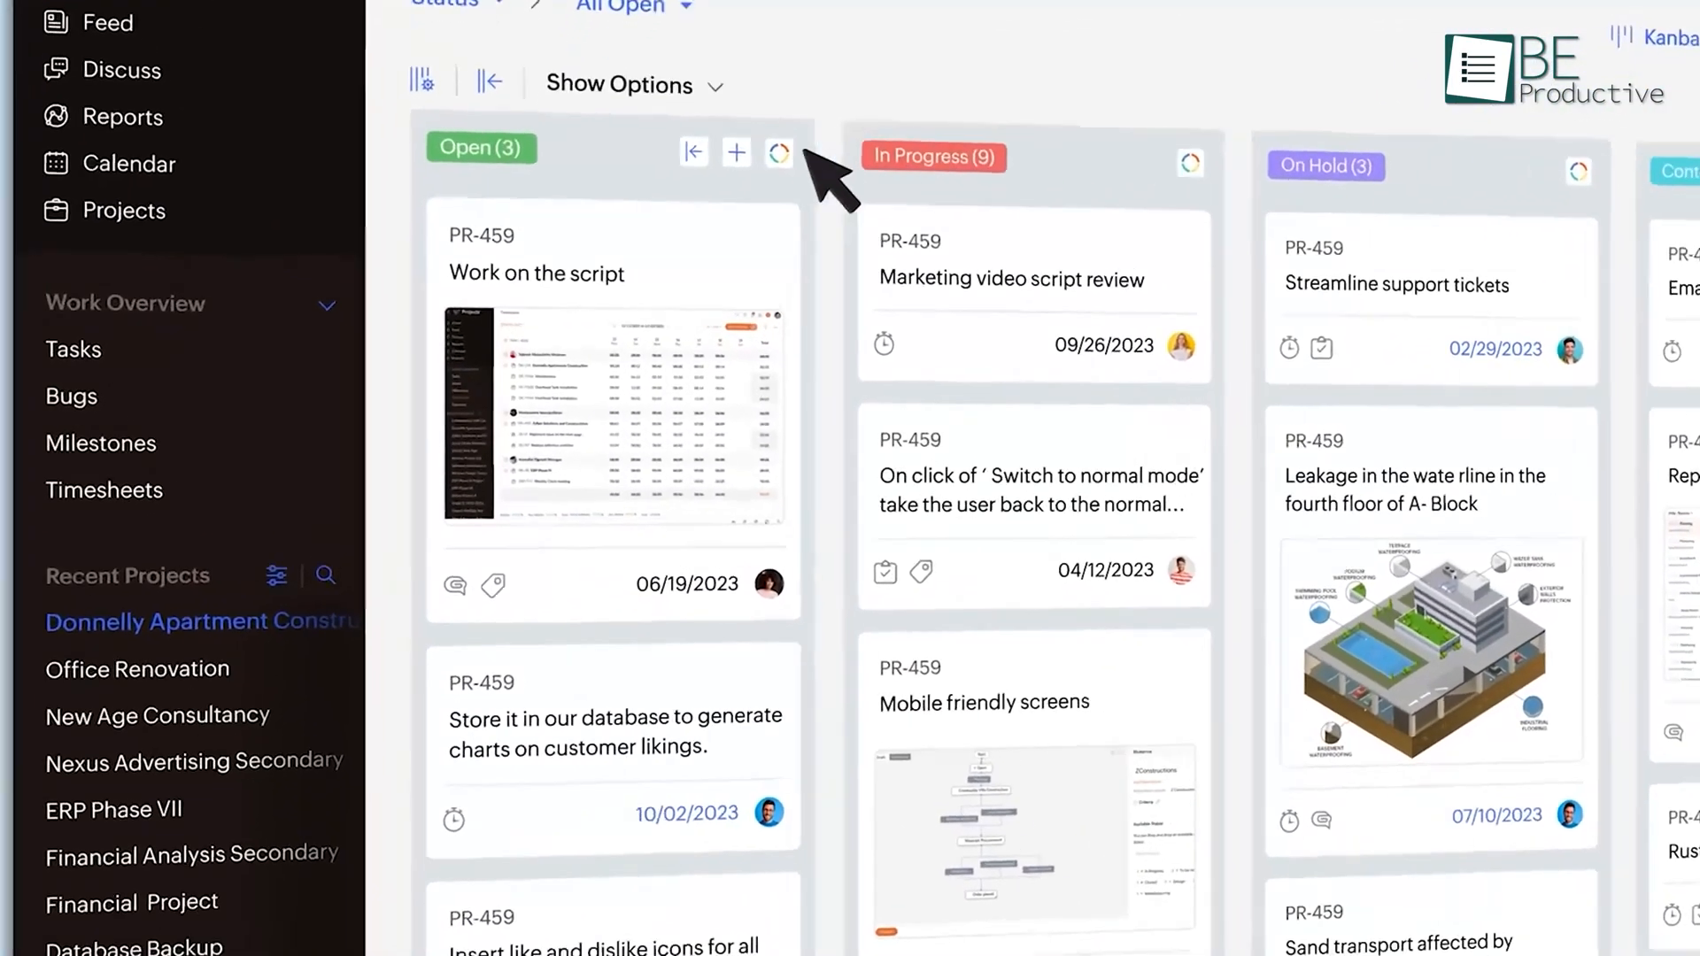
Add a Quotation task below Draft invoice, then reach the Donnelly Apartments Construction forum posts via the Gantt view.
click(736, 153)
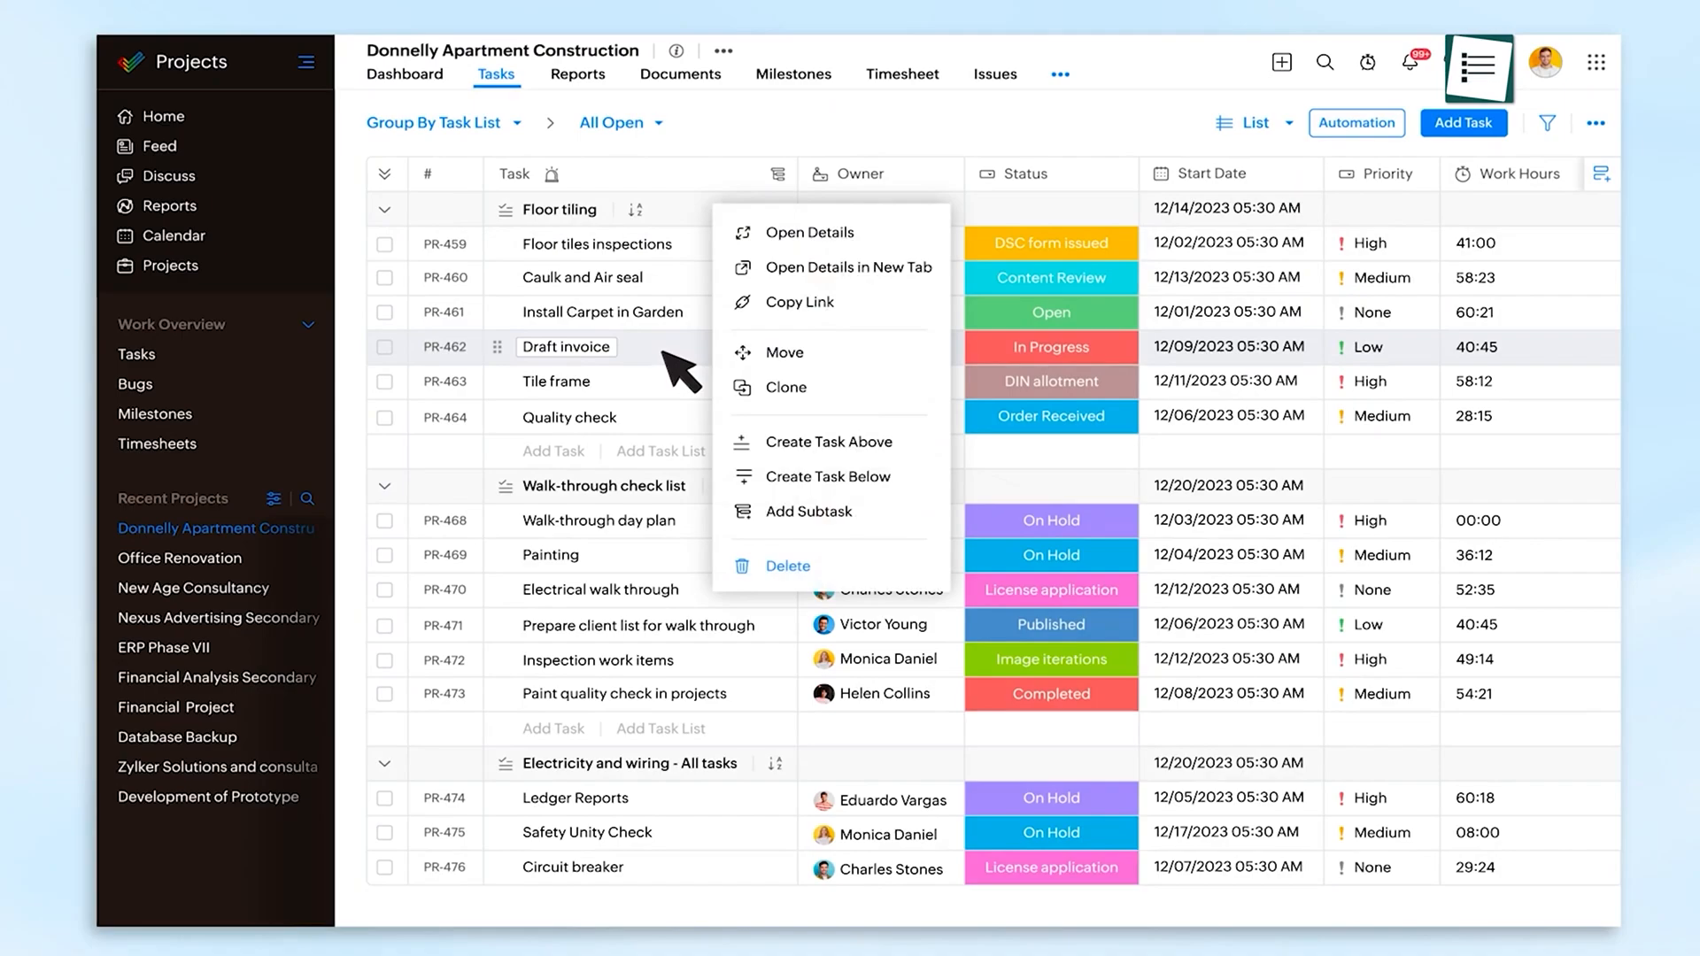
click(834, 476)
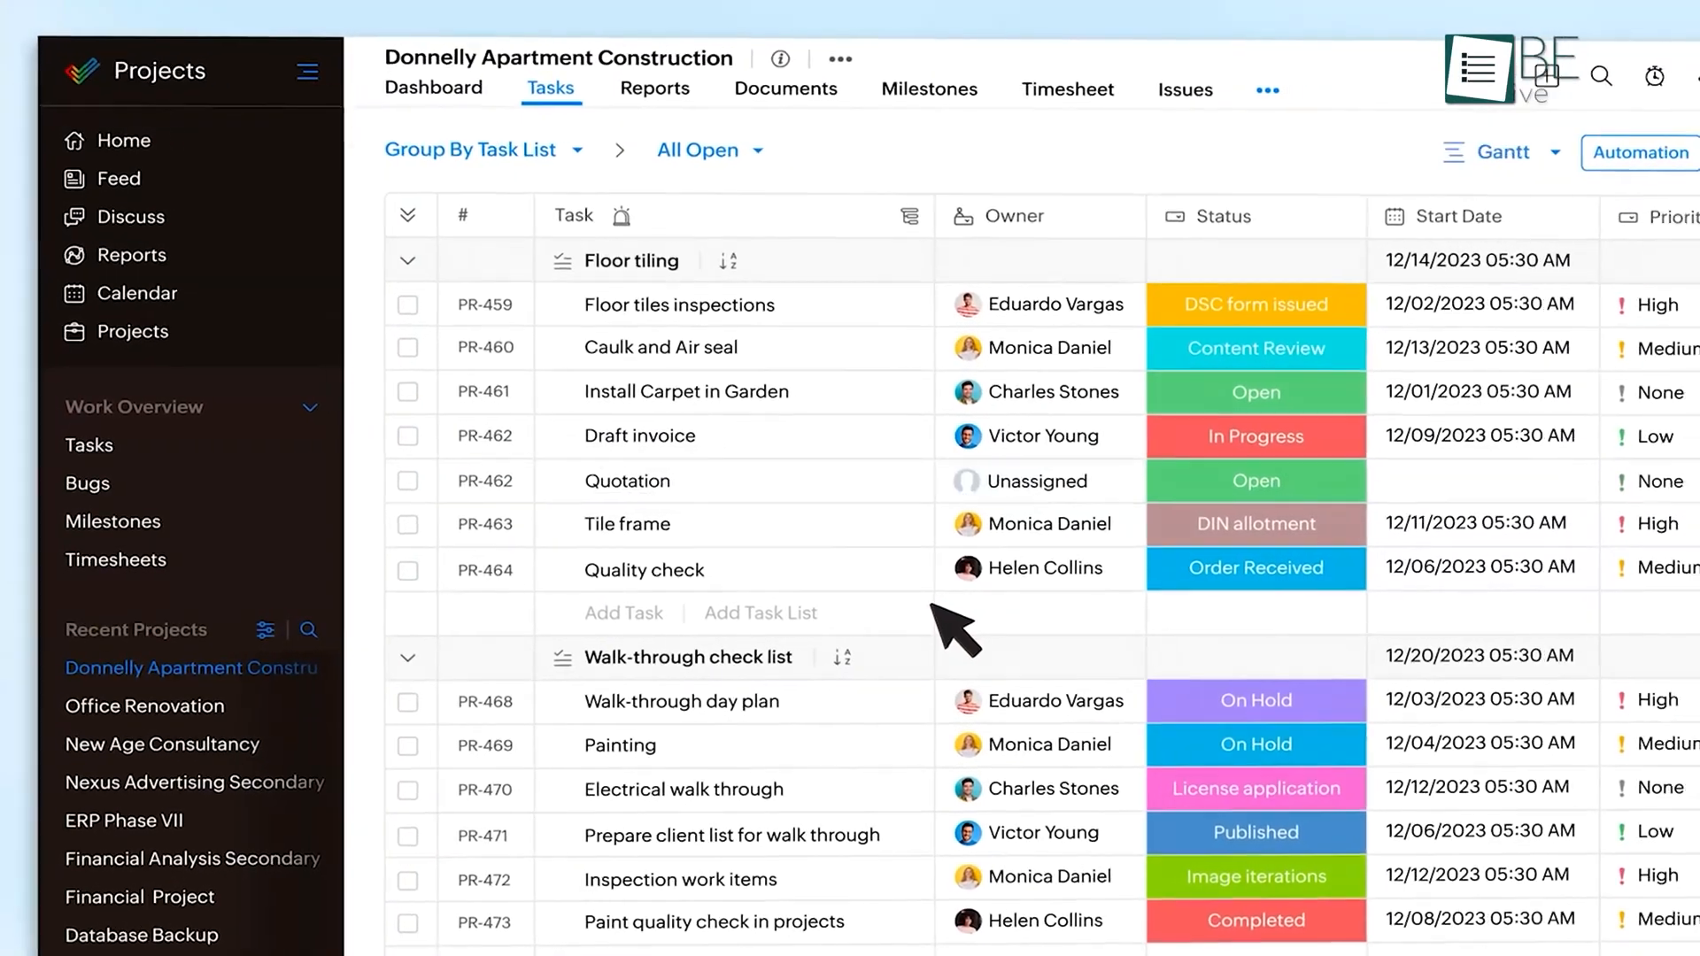
right_click(759, 496)
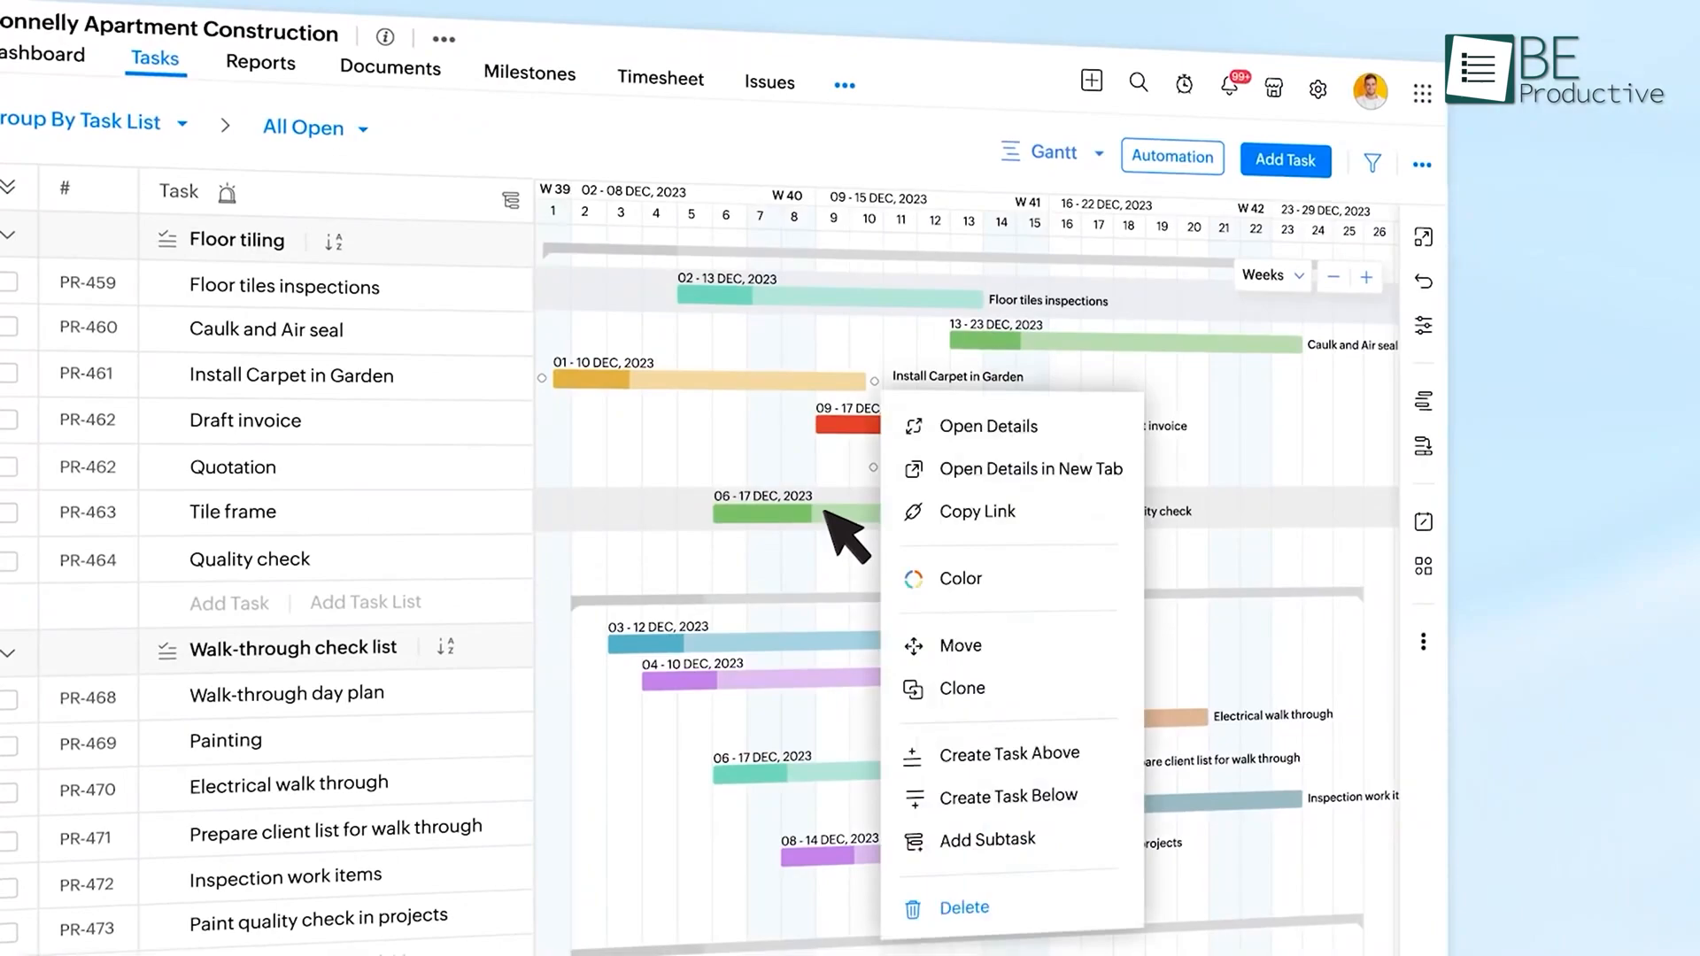
click(958, 578)
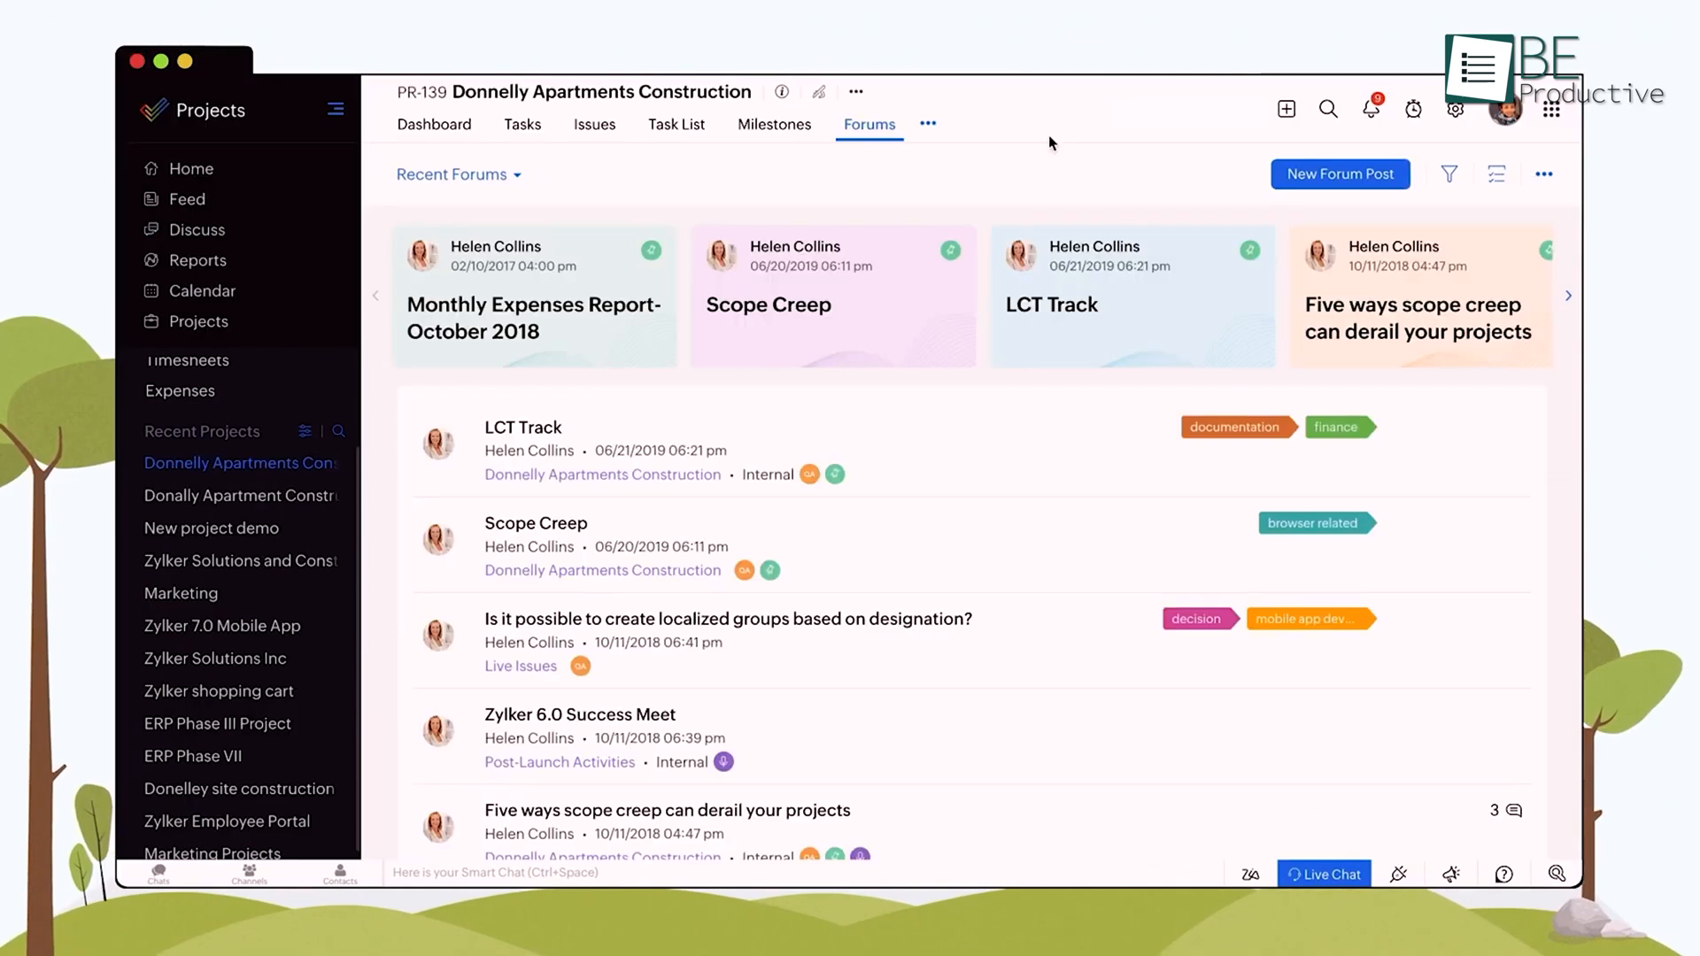
Browse the Marketplace collaboration extension and link two tasks as a dependency in the Gantt chart.
click(1456, 108)
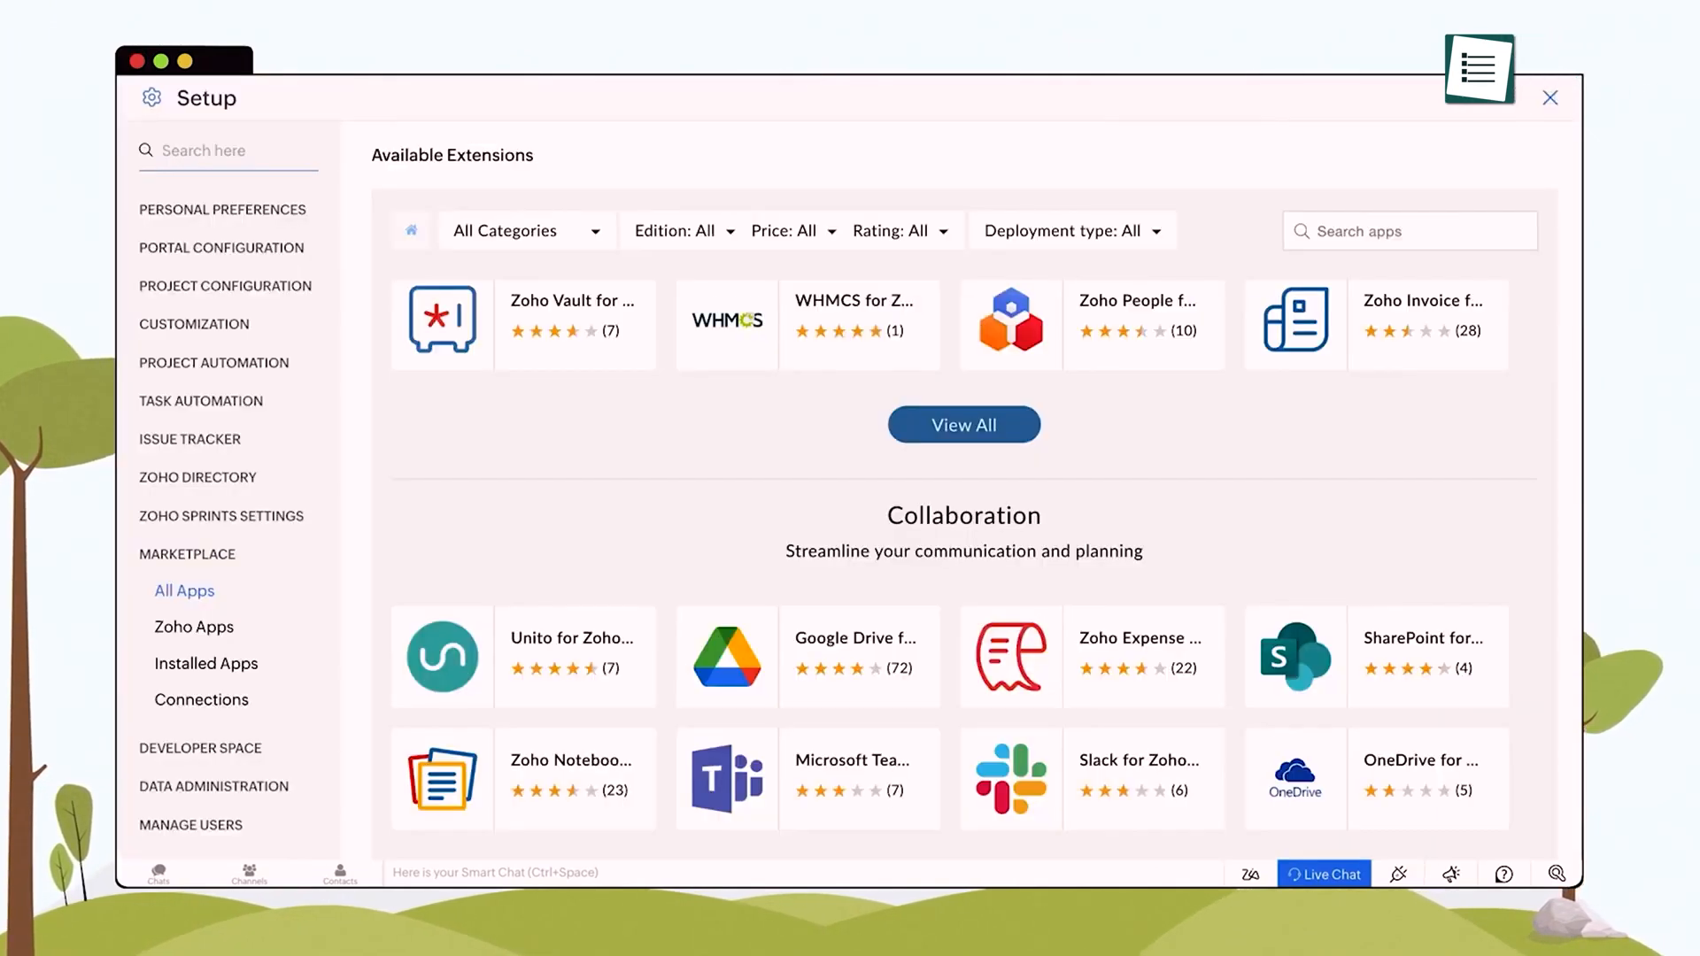
mouse_move(807, 779)
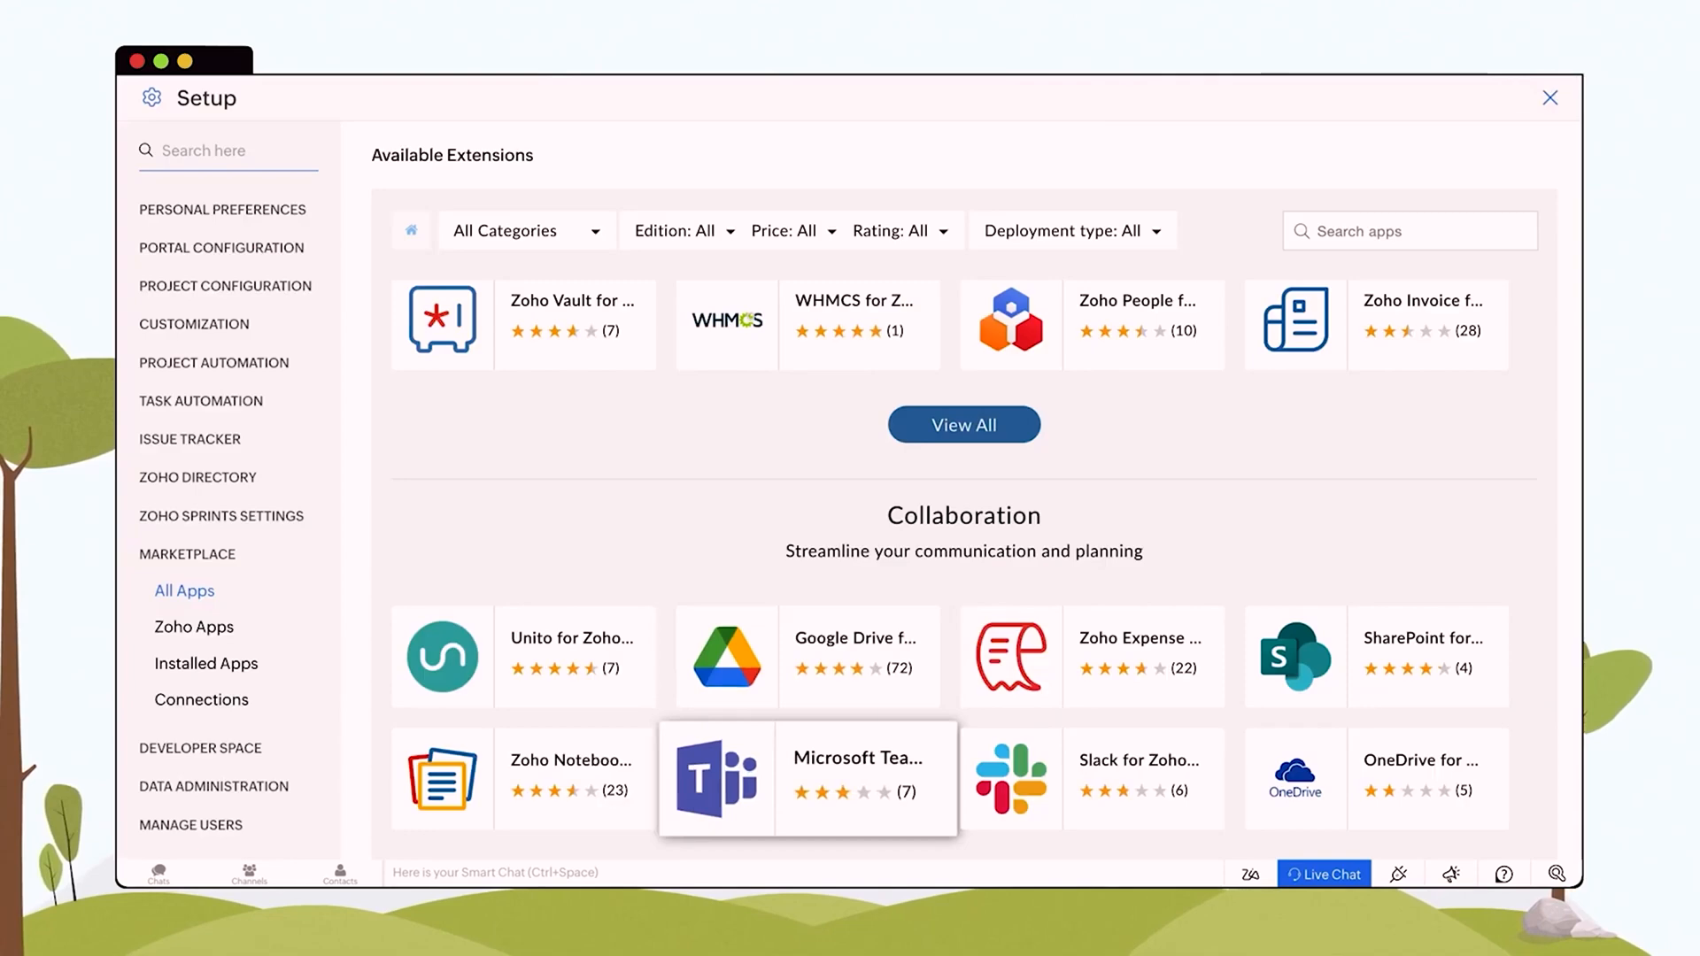
click(1547, 97)
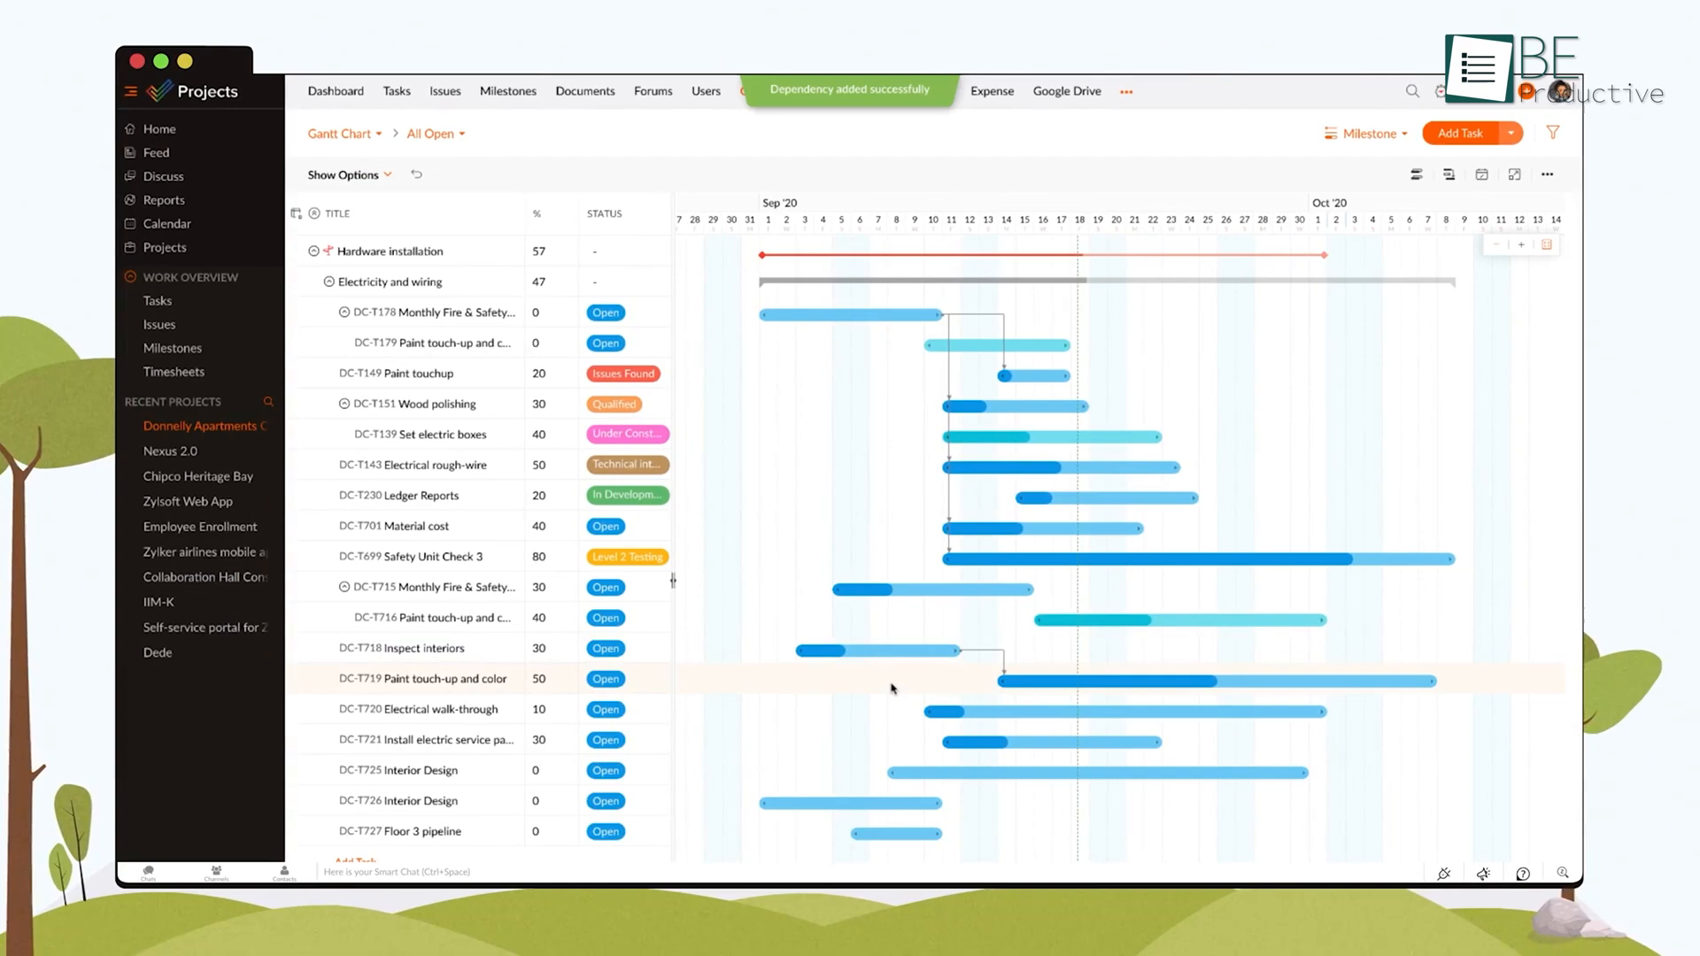
click(509, 94)
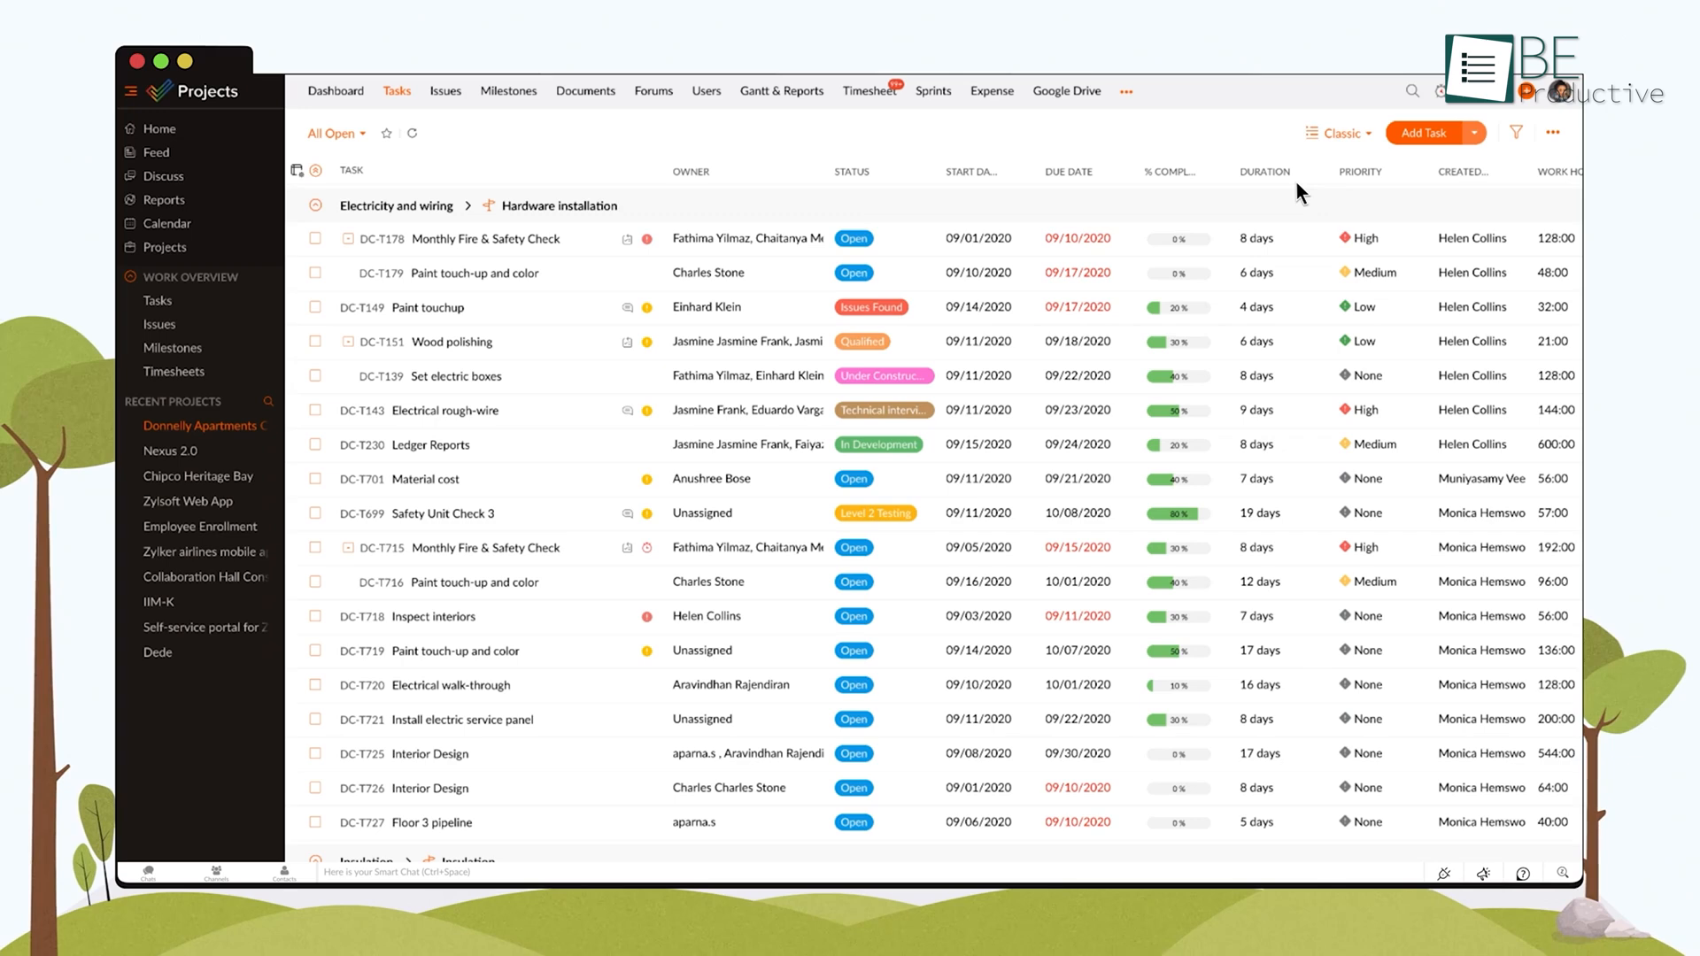
Show tasks as a Kanban board, then view the dashboard of milestone, budget and timesheet charts.
click(1337, 133)
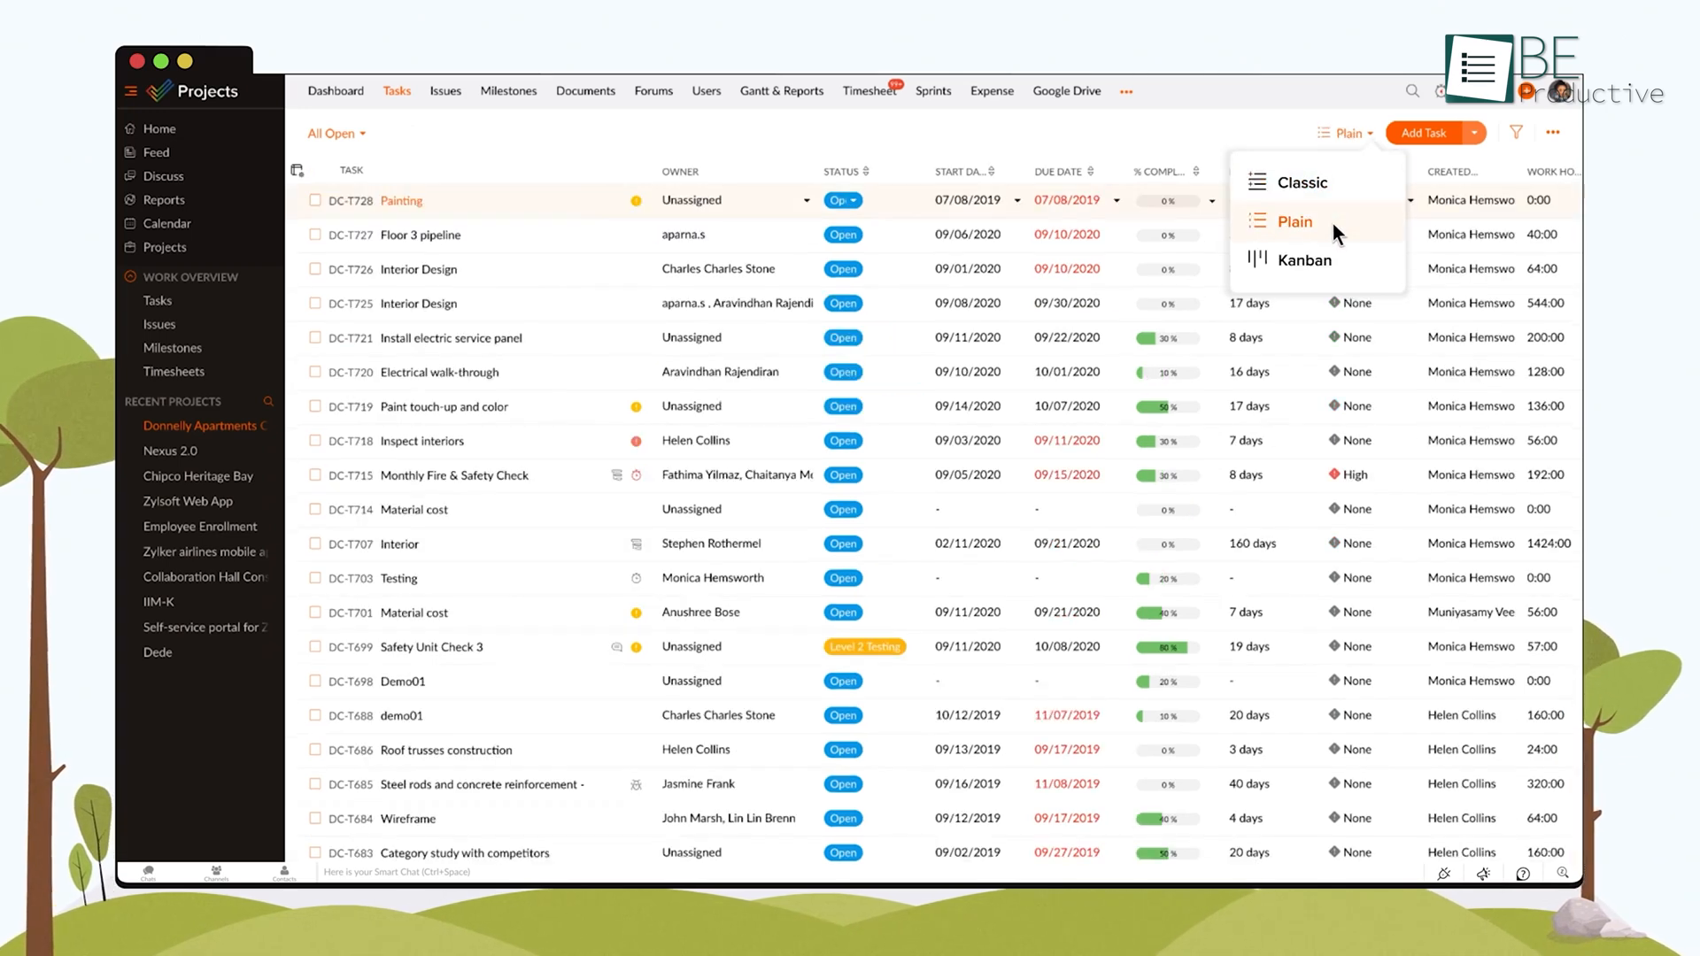
click(1302, 259)
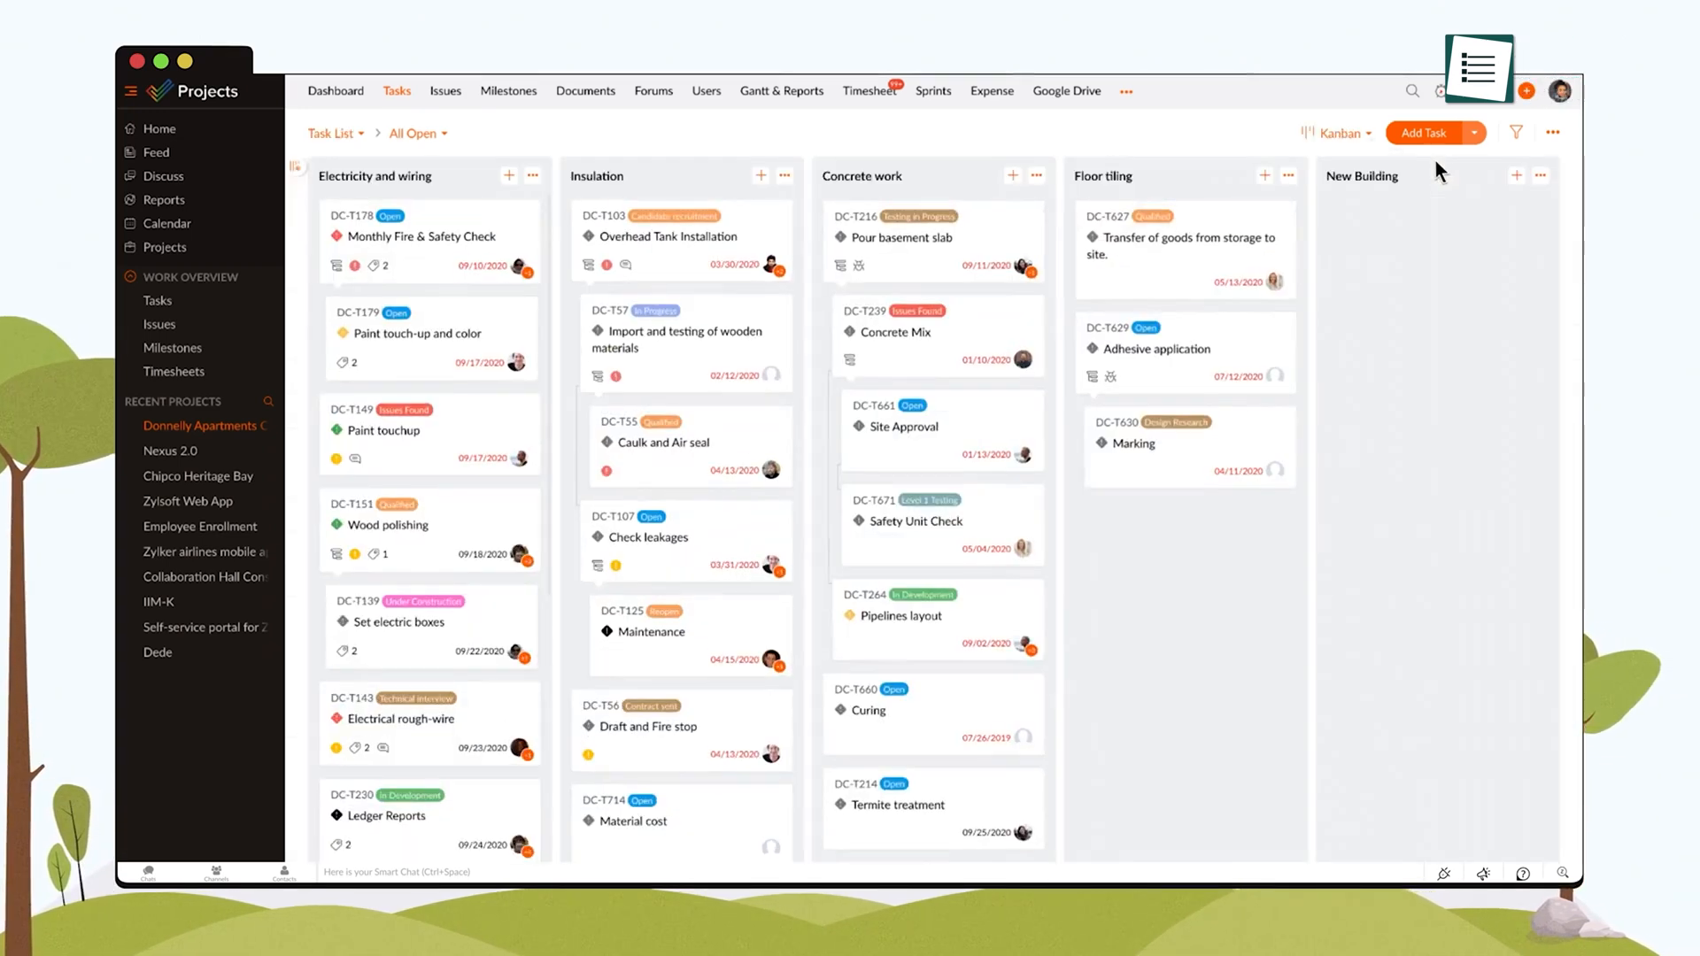
click(335, 91)
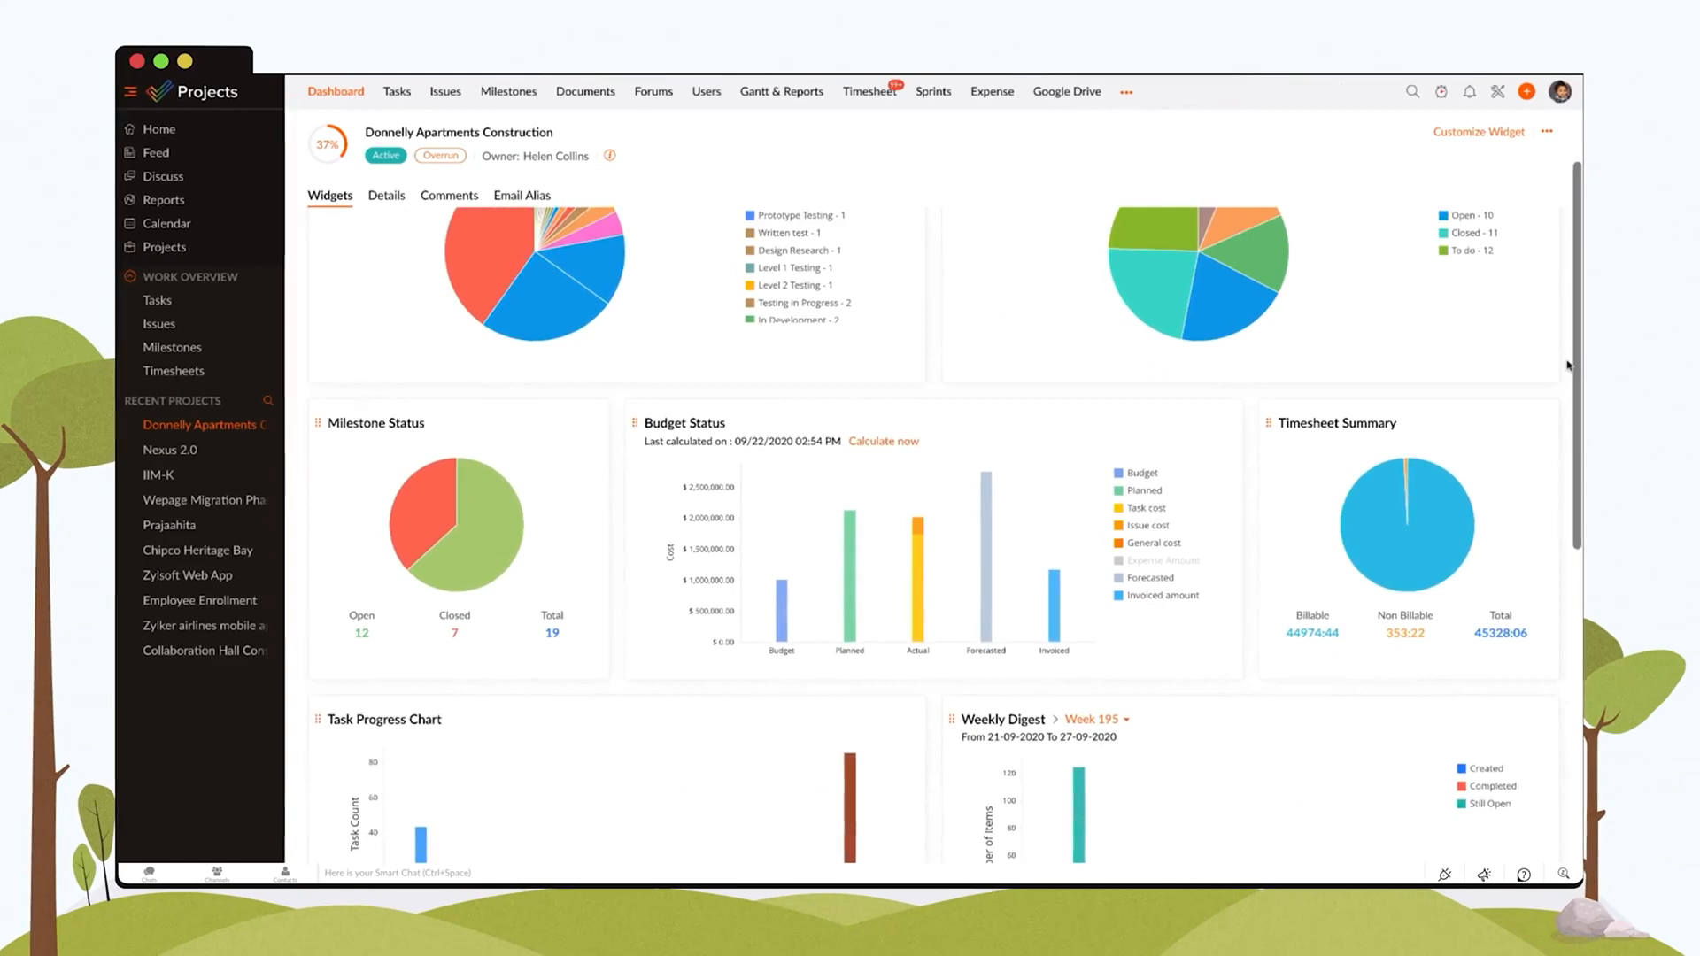
scroll(down, 3)
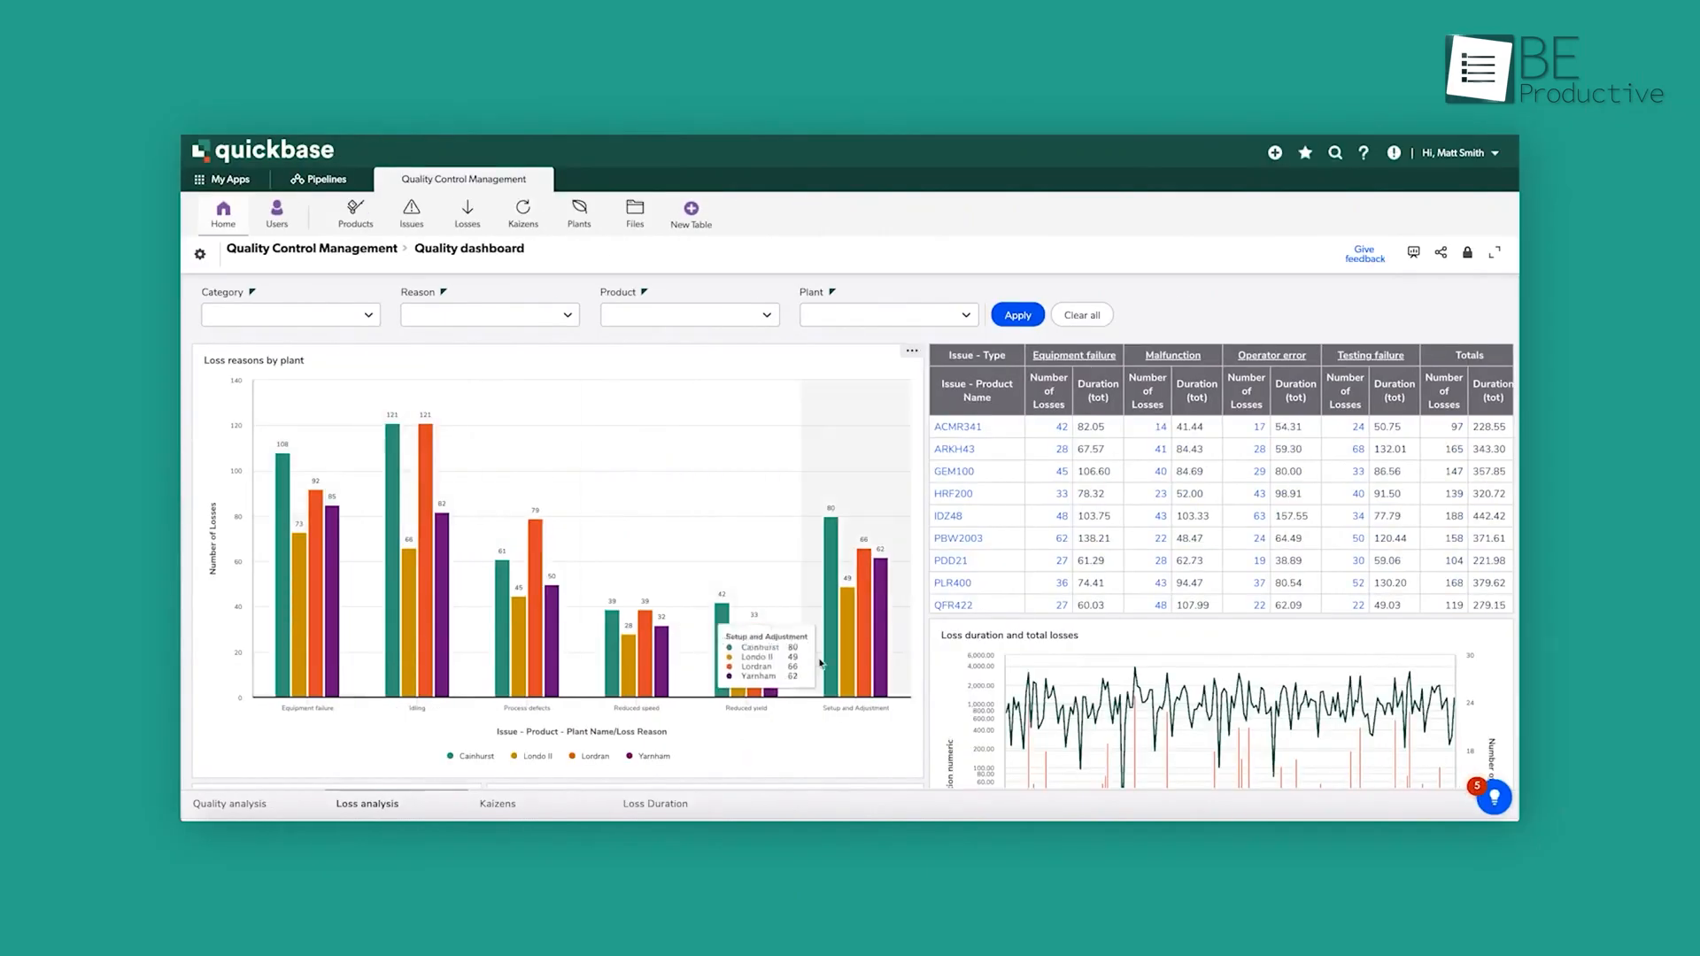
Create a Files-to-Managers relationship with many managers per file, then view the Construction Project Management default dashboard.
scroll(down, 3)
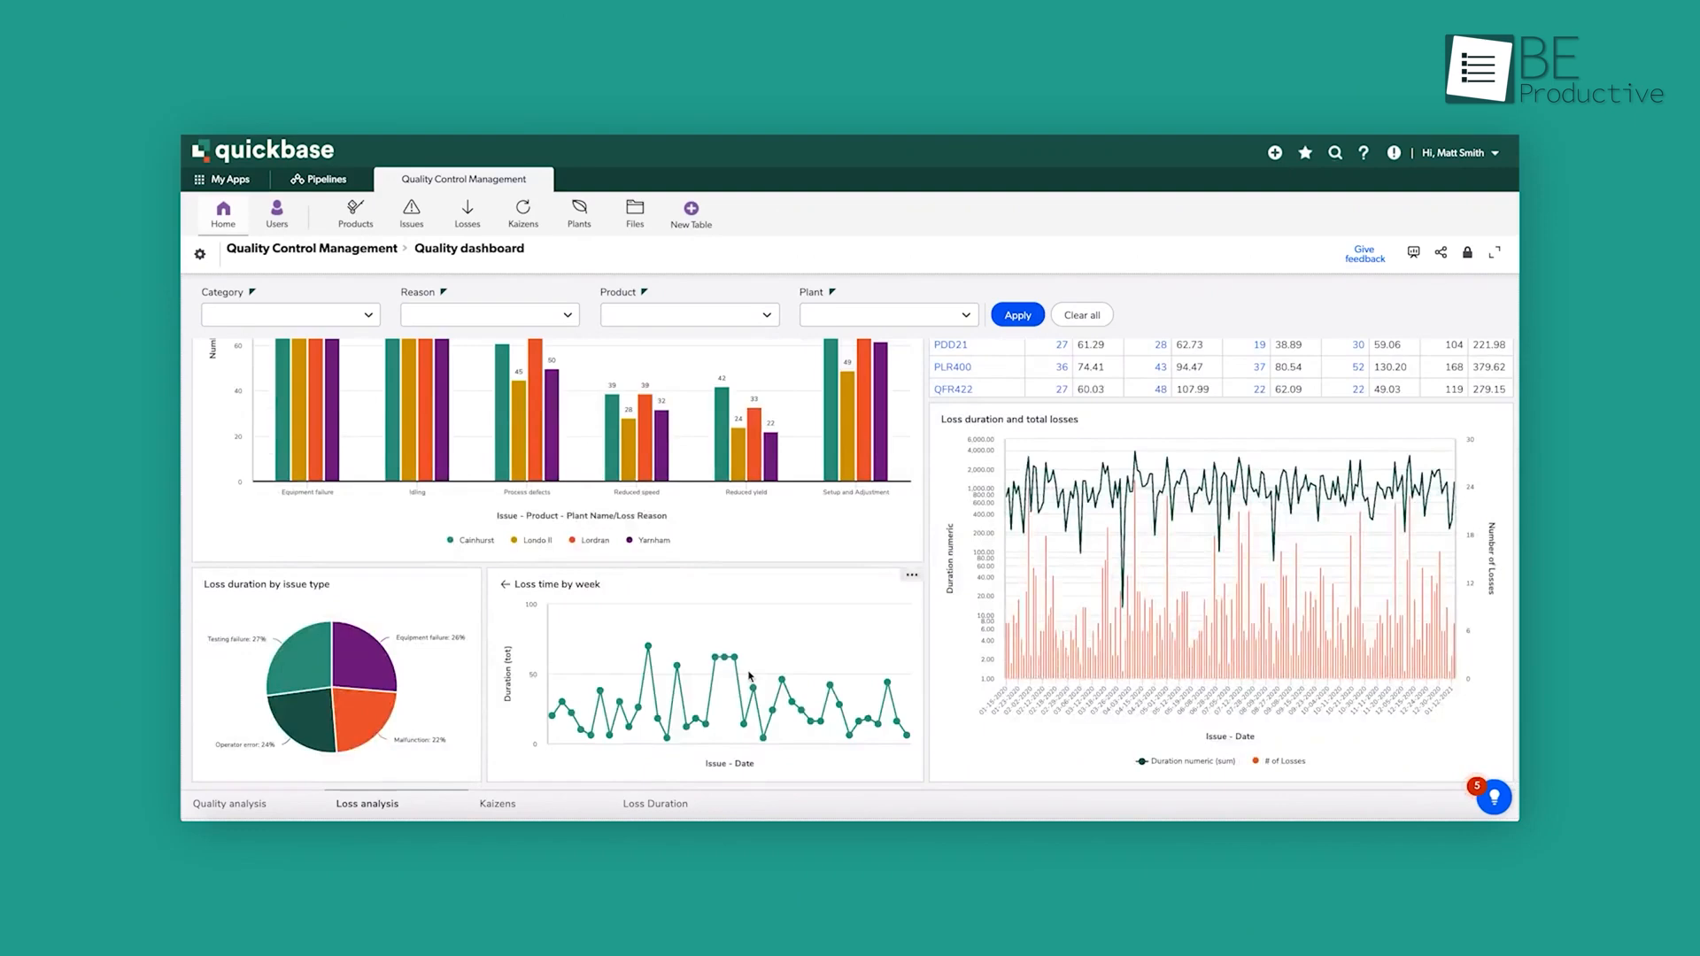
mouse_move(887, 698)
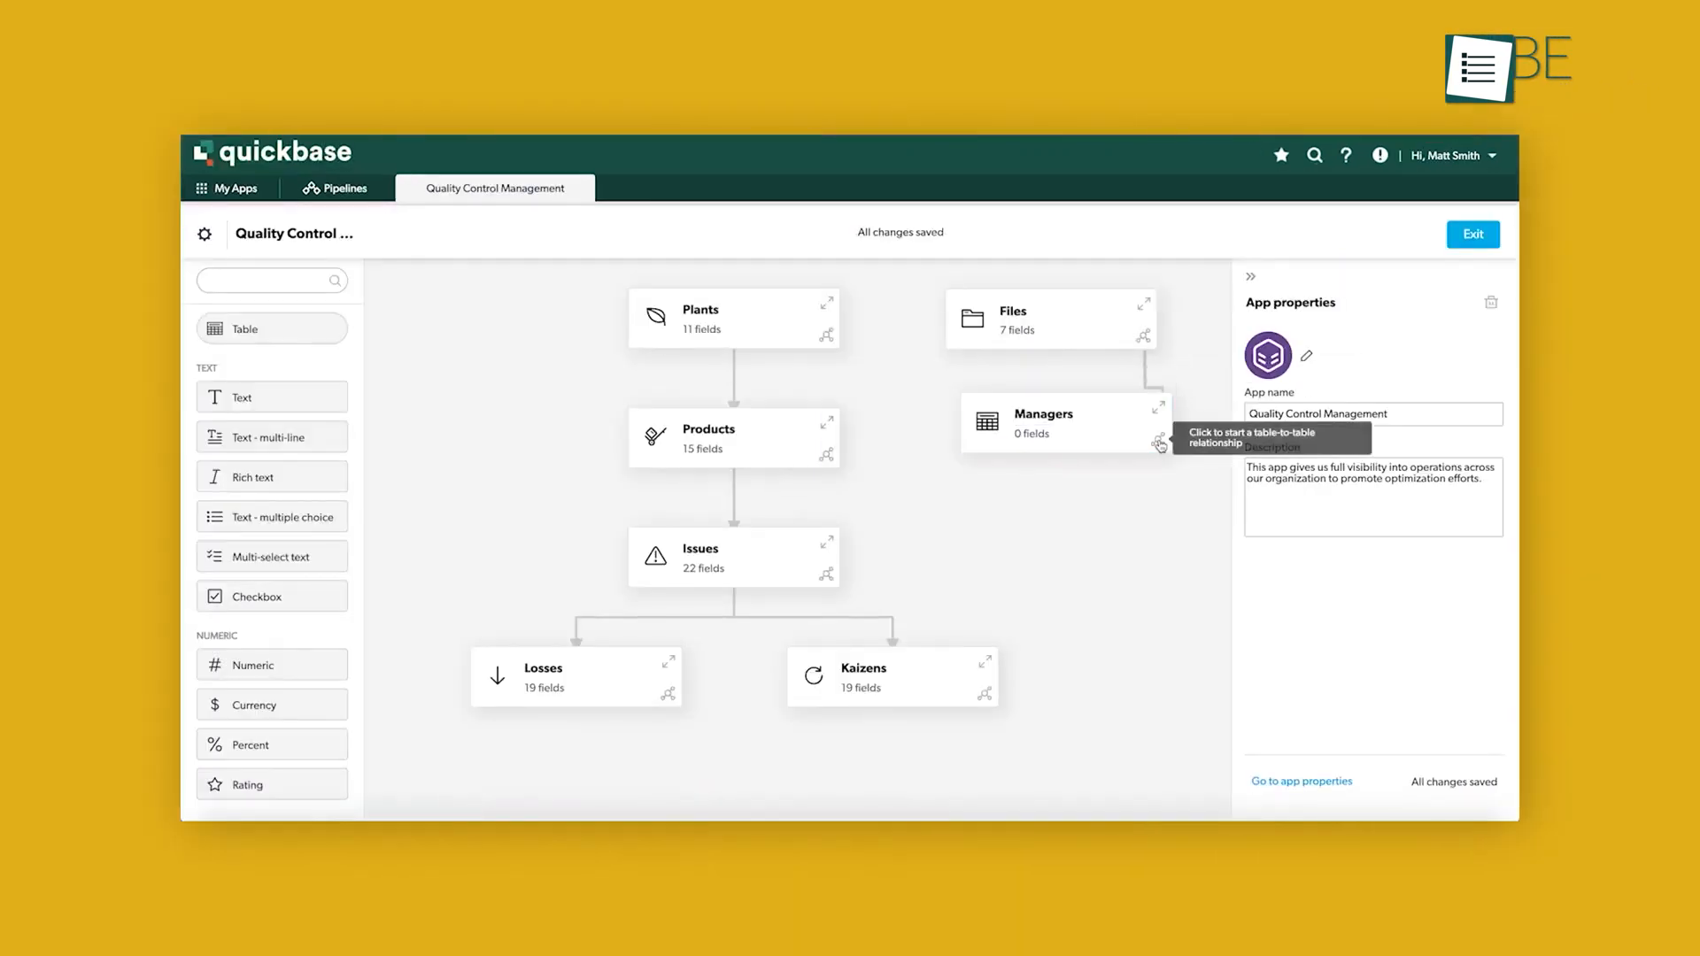
click(1159, 447)
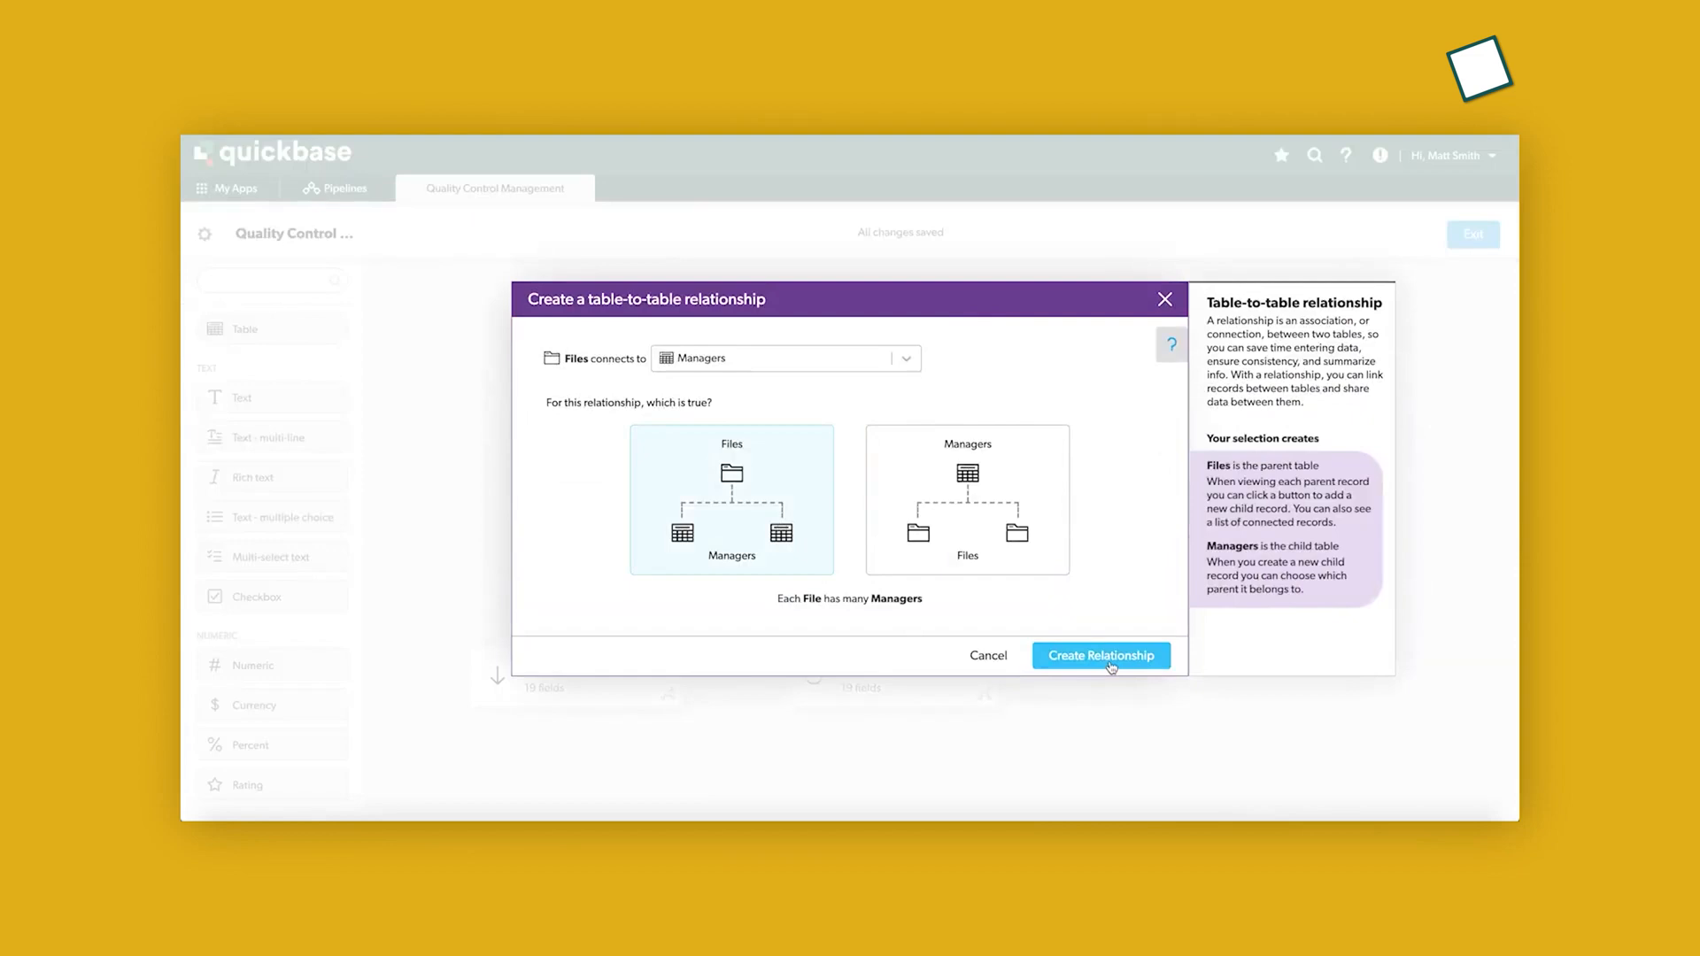
click(1099, 655)
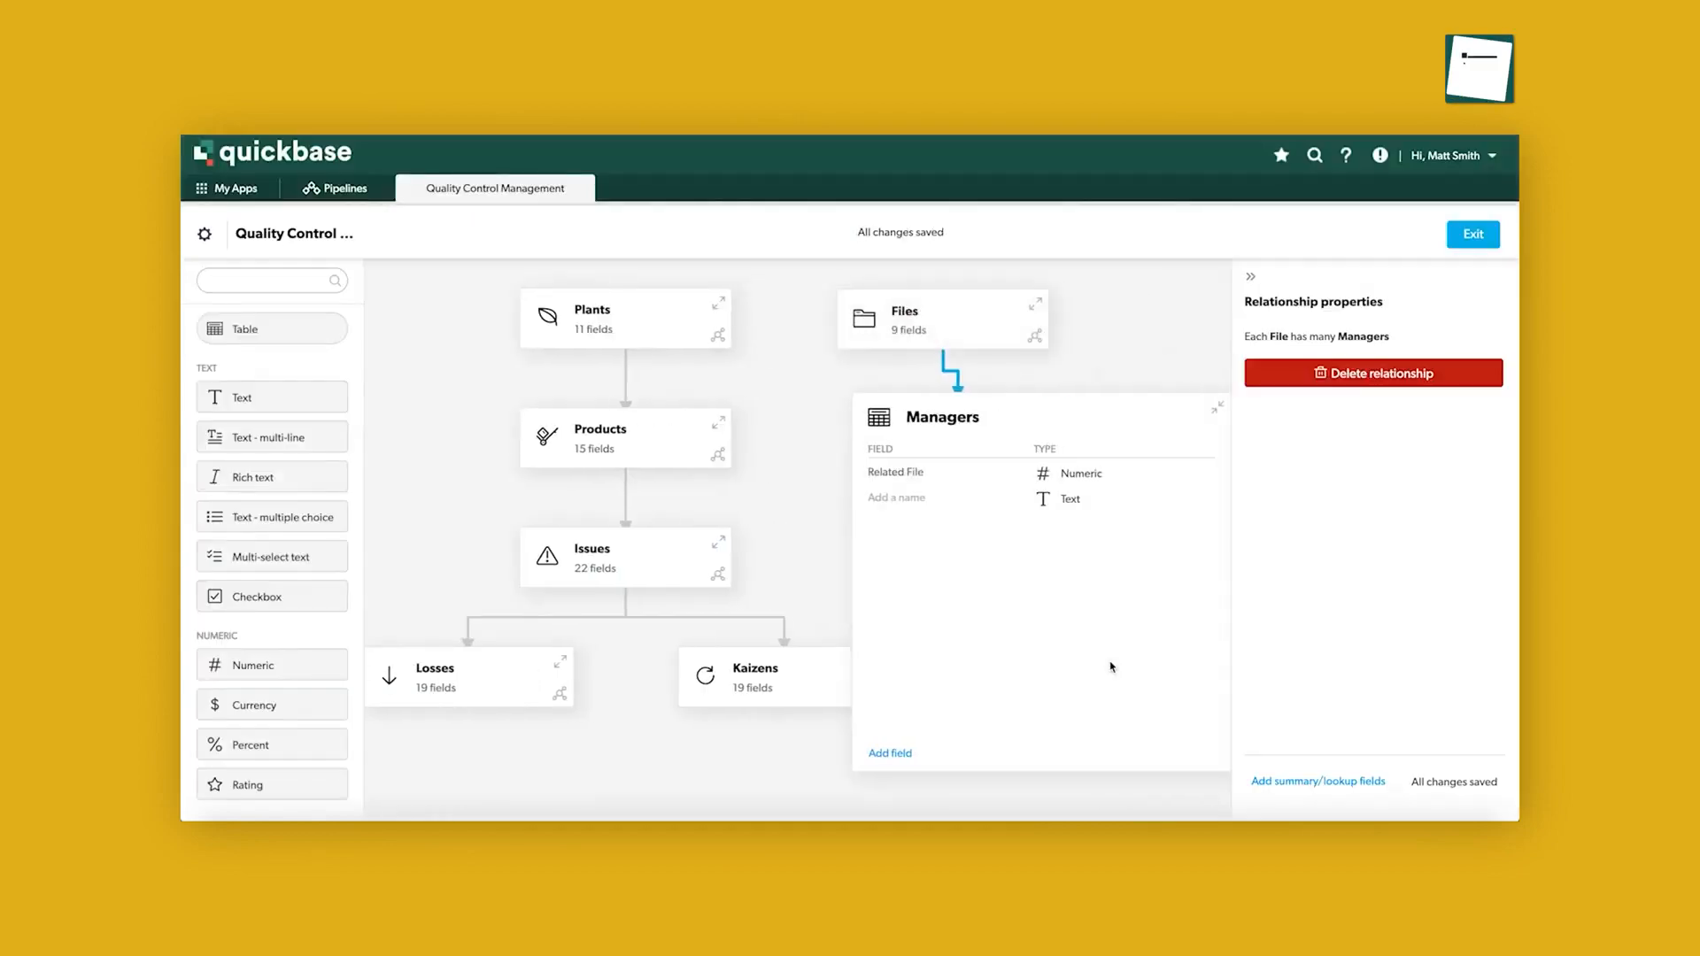
click(344, 188)
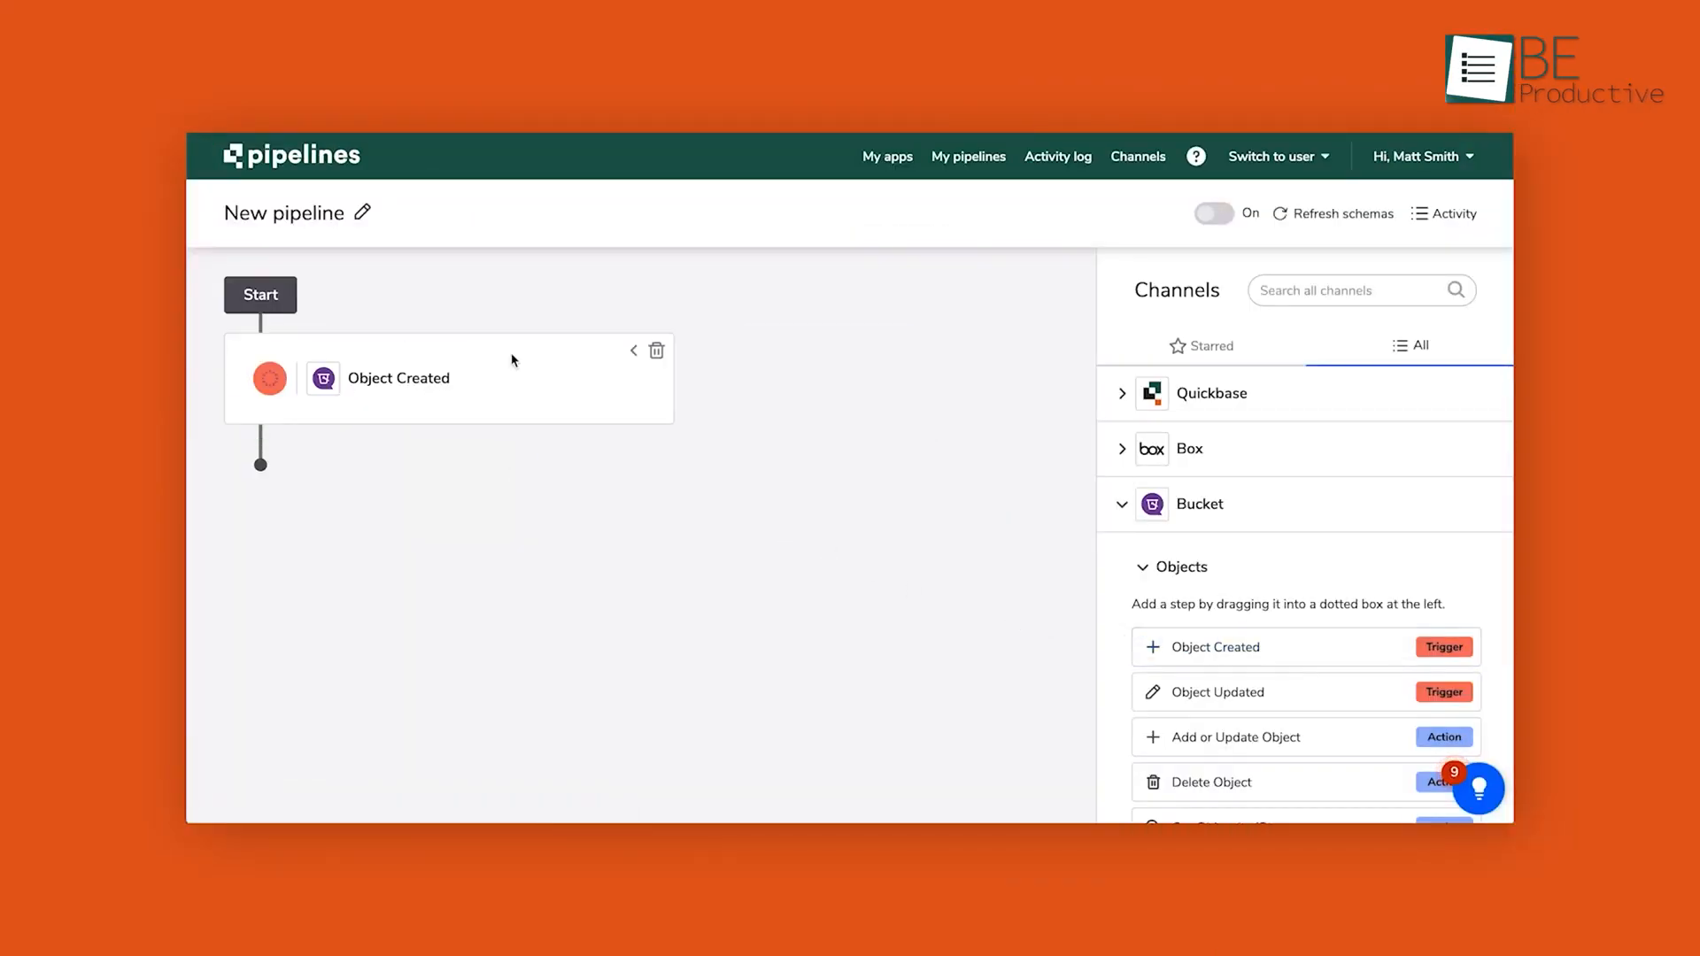
click(398, 379)
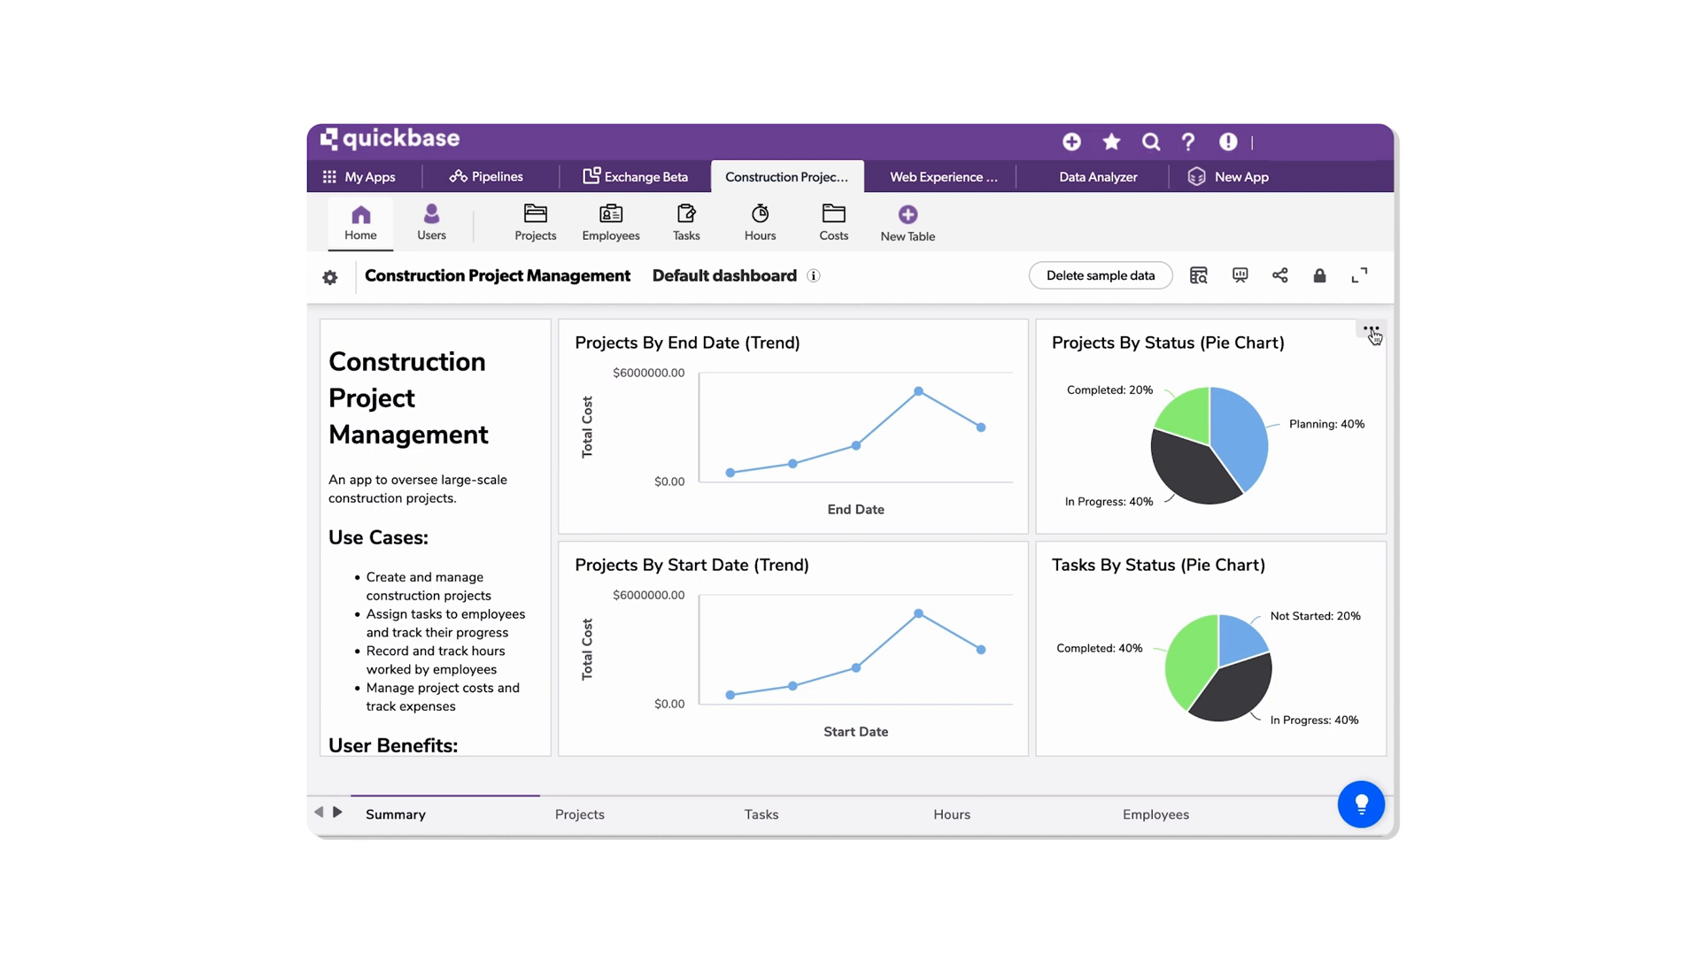
Enlarge the Projects By Status chart and page through the summary charts.
click(1370, 329)
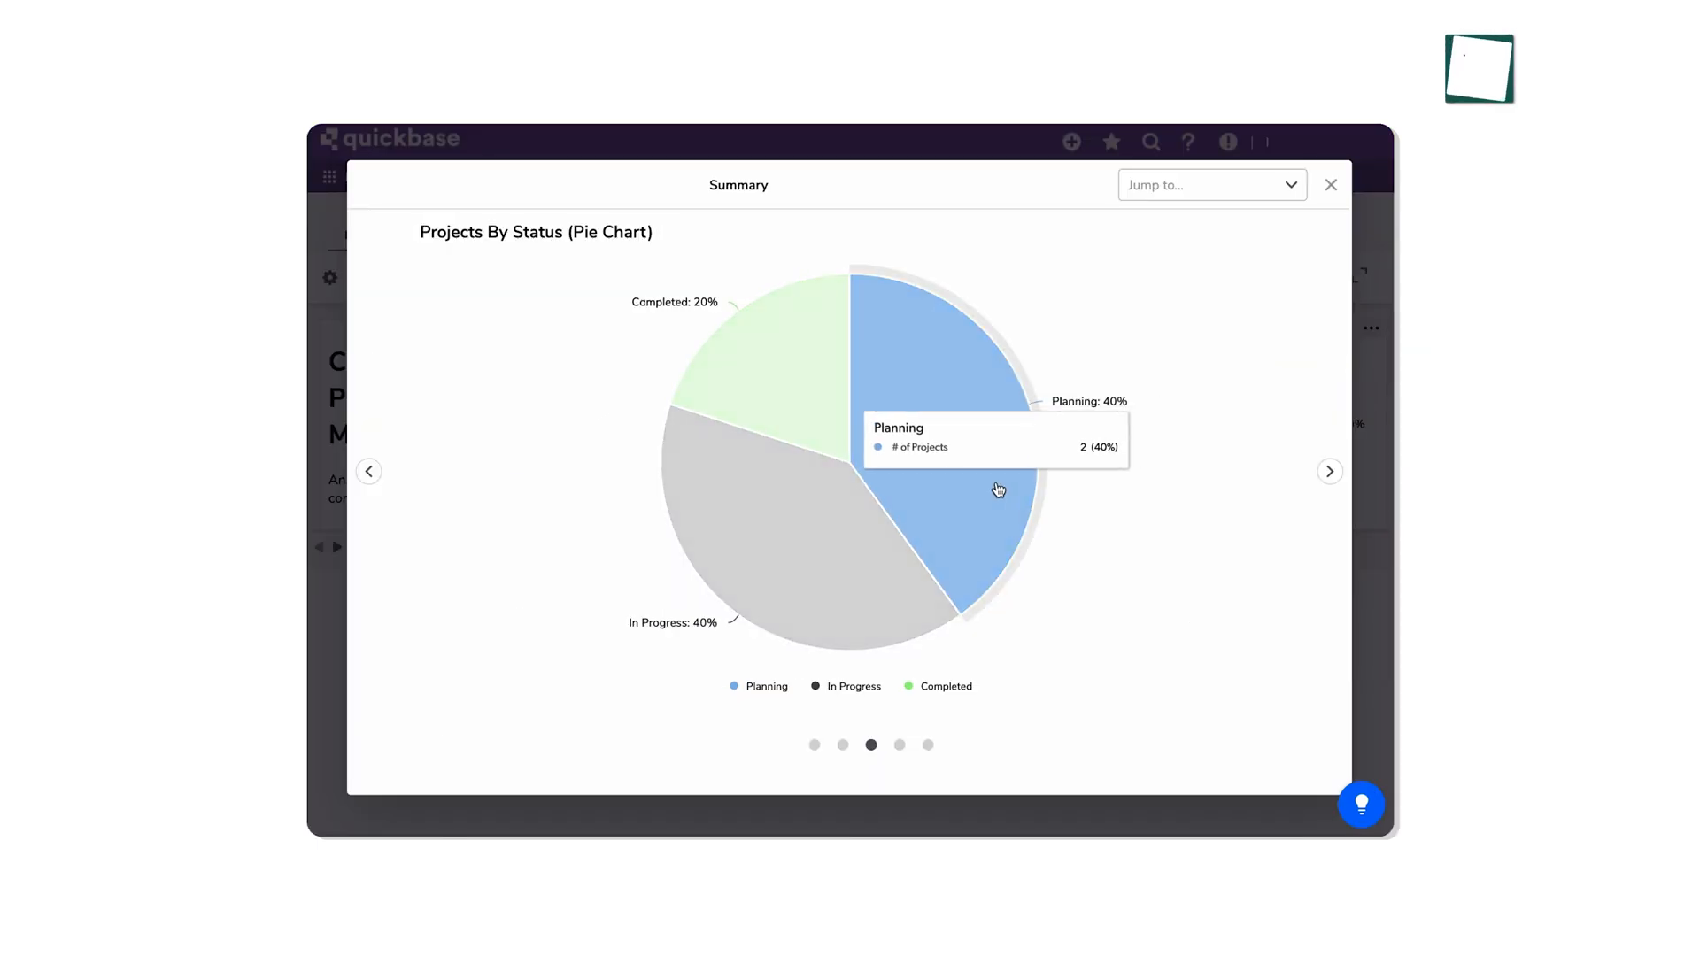
click(1331, 471)
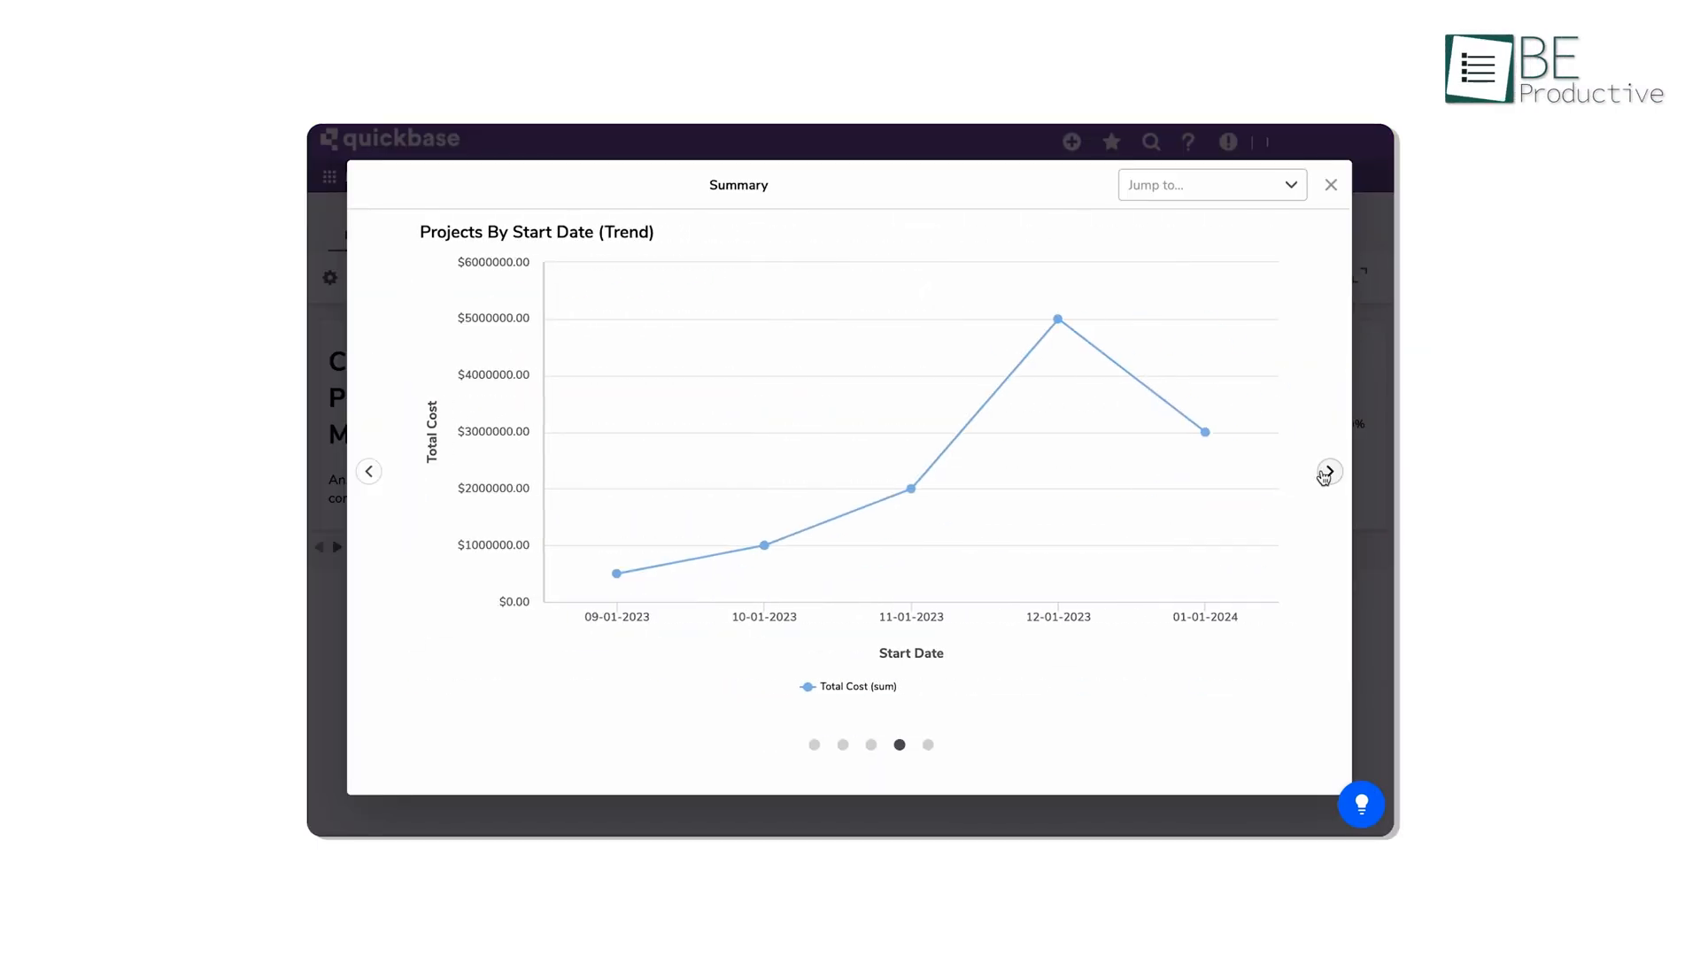
mouse_move(1056, 320)
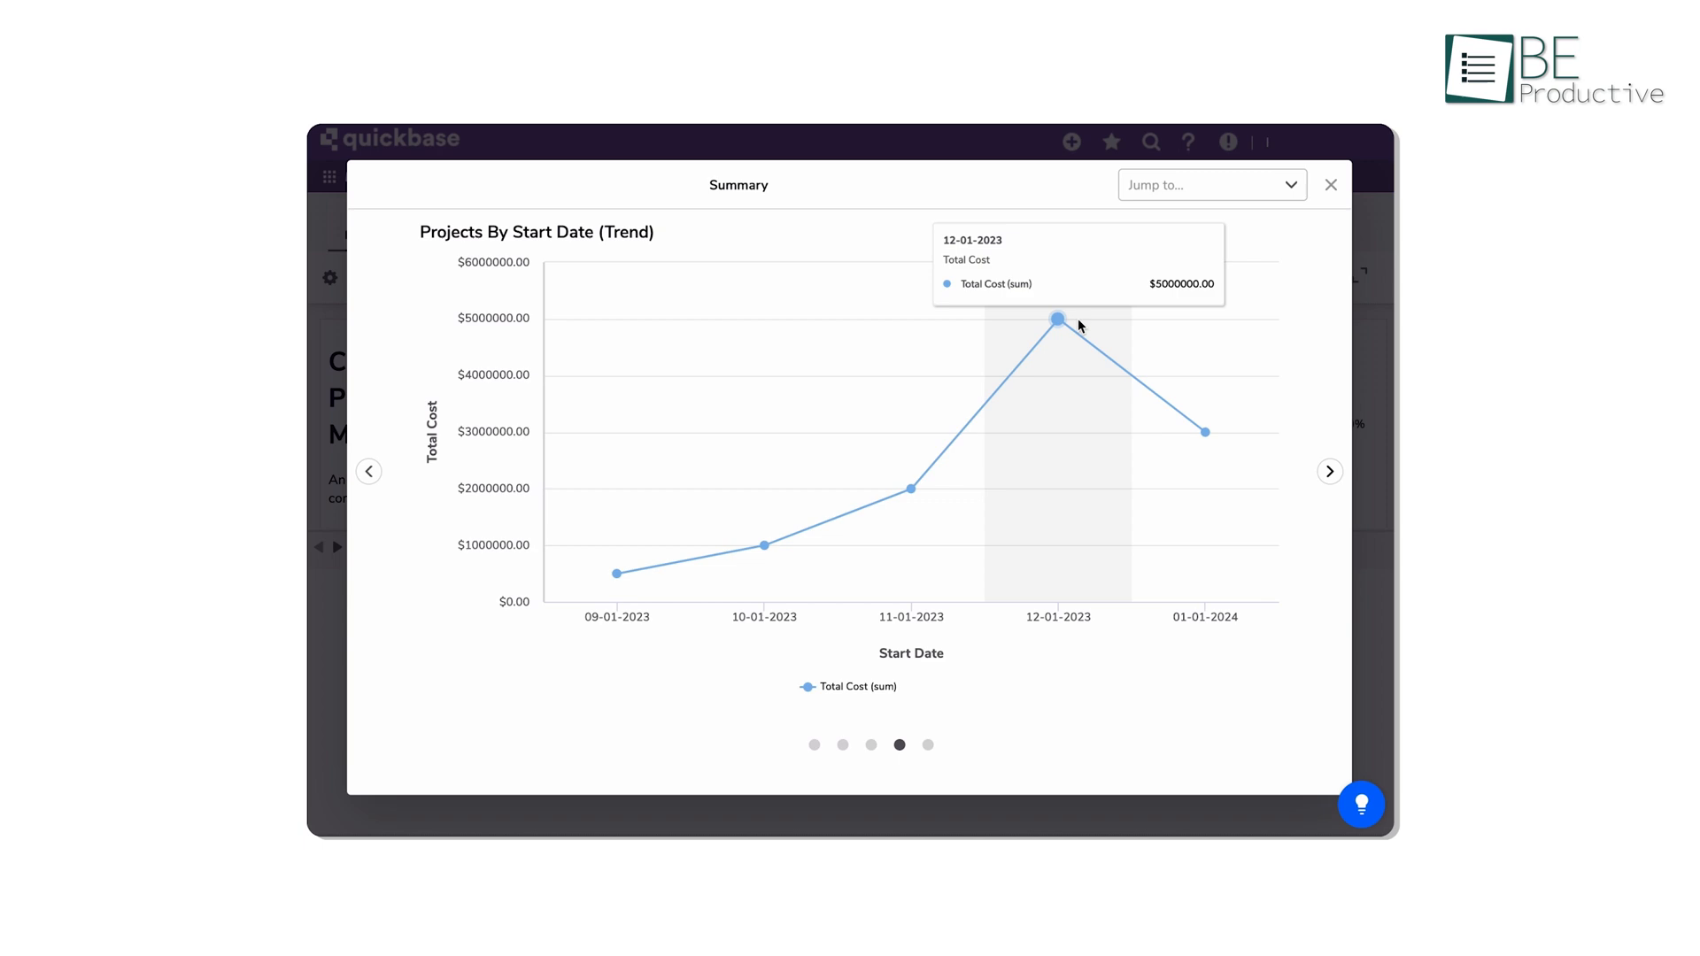
click(1330, 185)
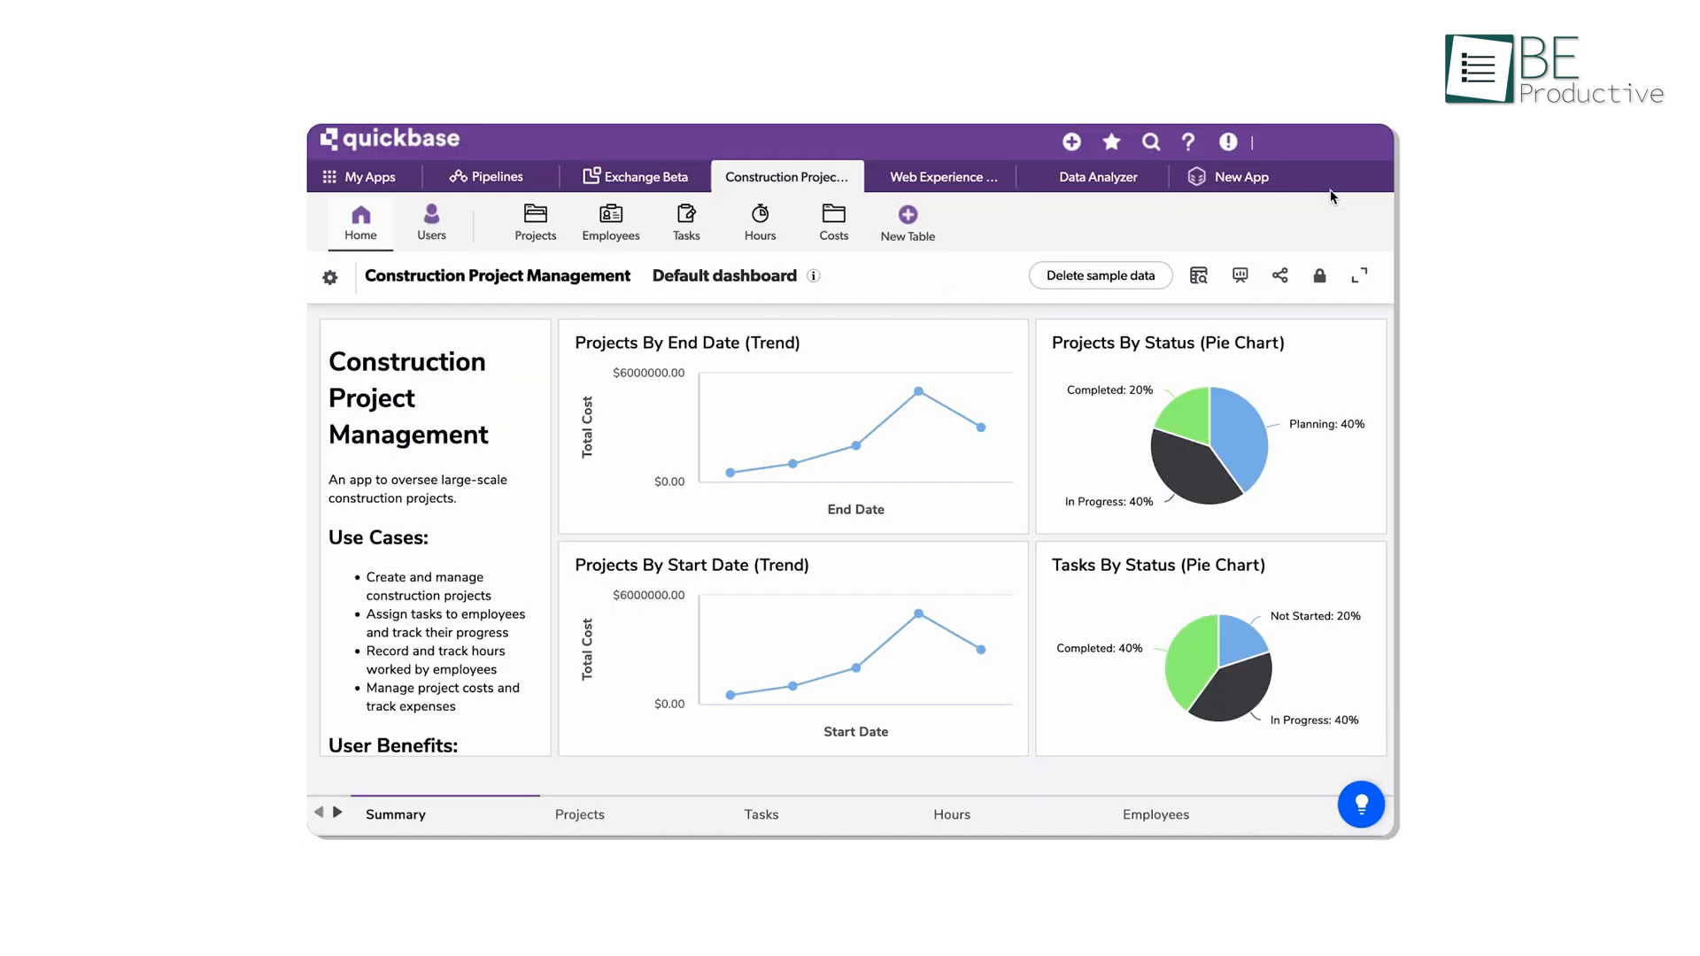
Request a new Construction app to oversee large projects, monitor costs and track employee hours, and generate it.
click(1241, 177)
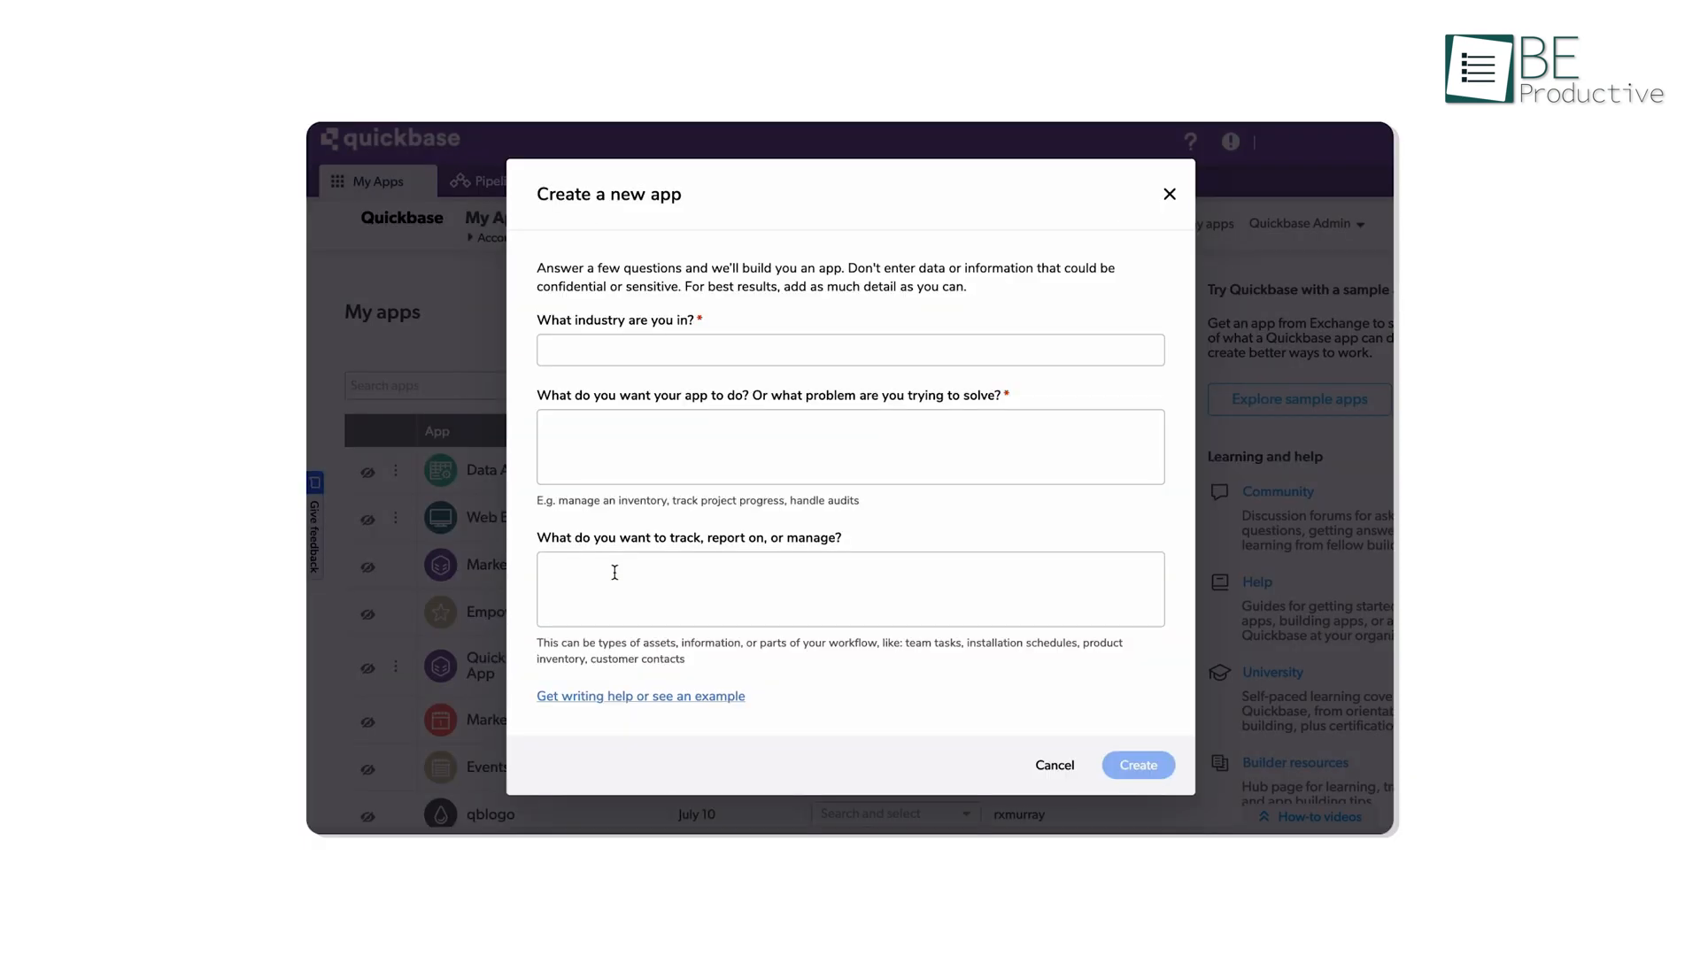
text(Constru)
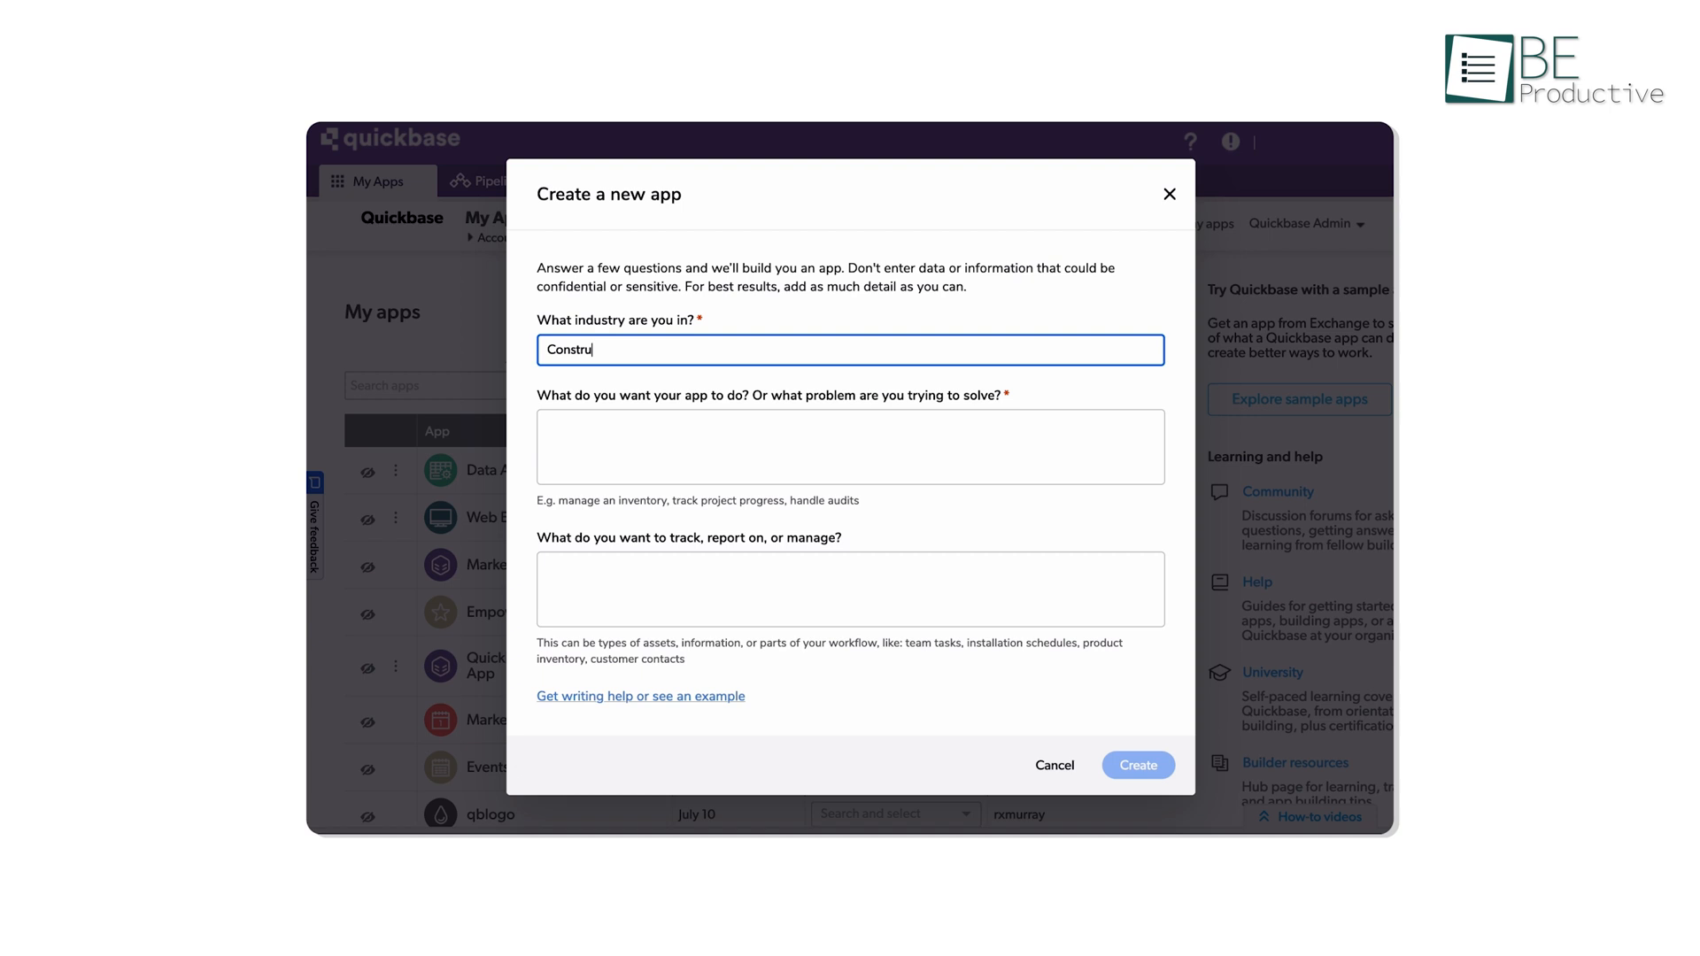
click(1137, 765)
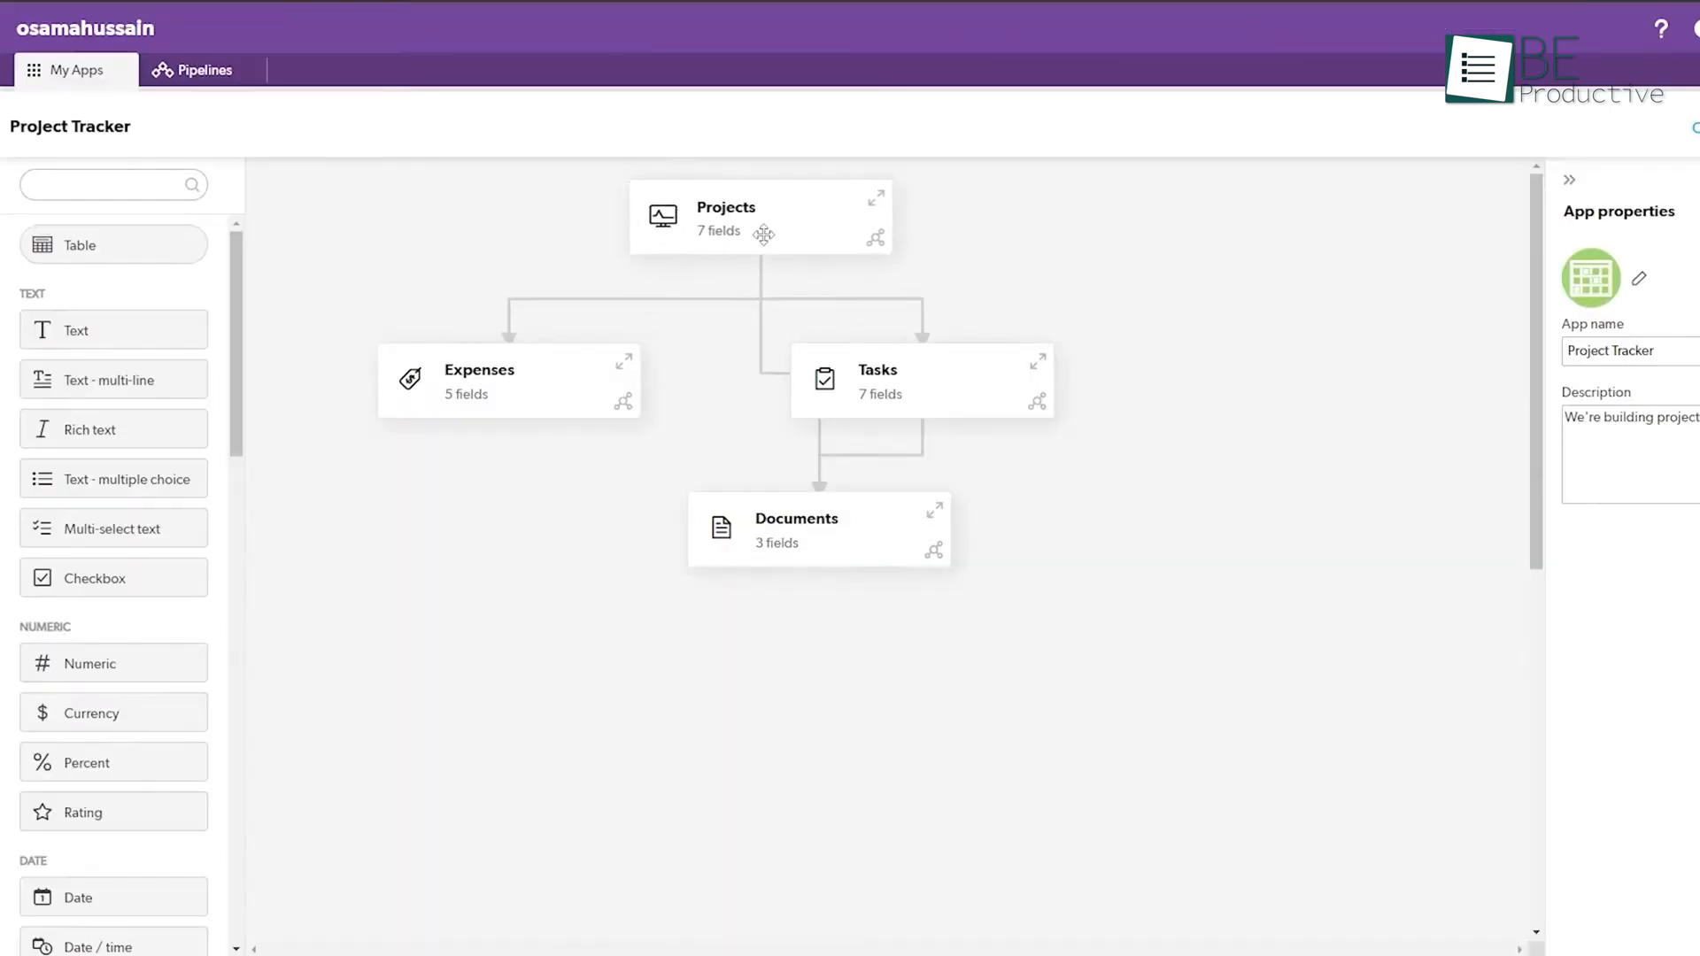
click(728, 220)
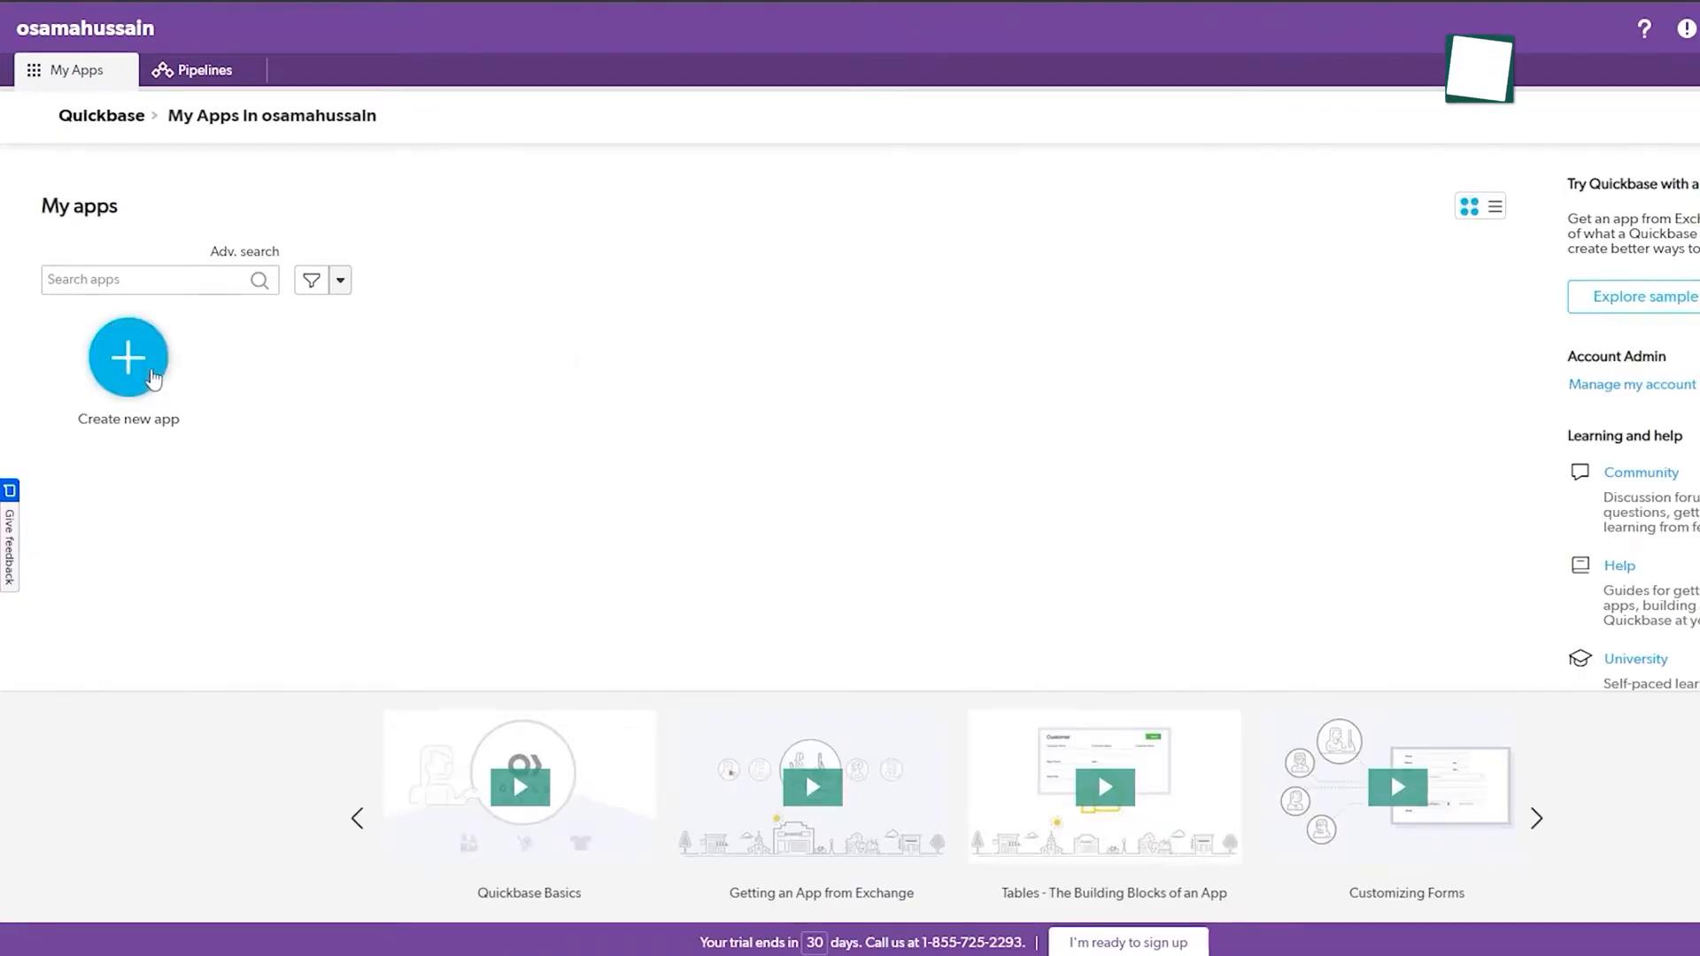
click(128, 357)
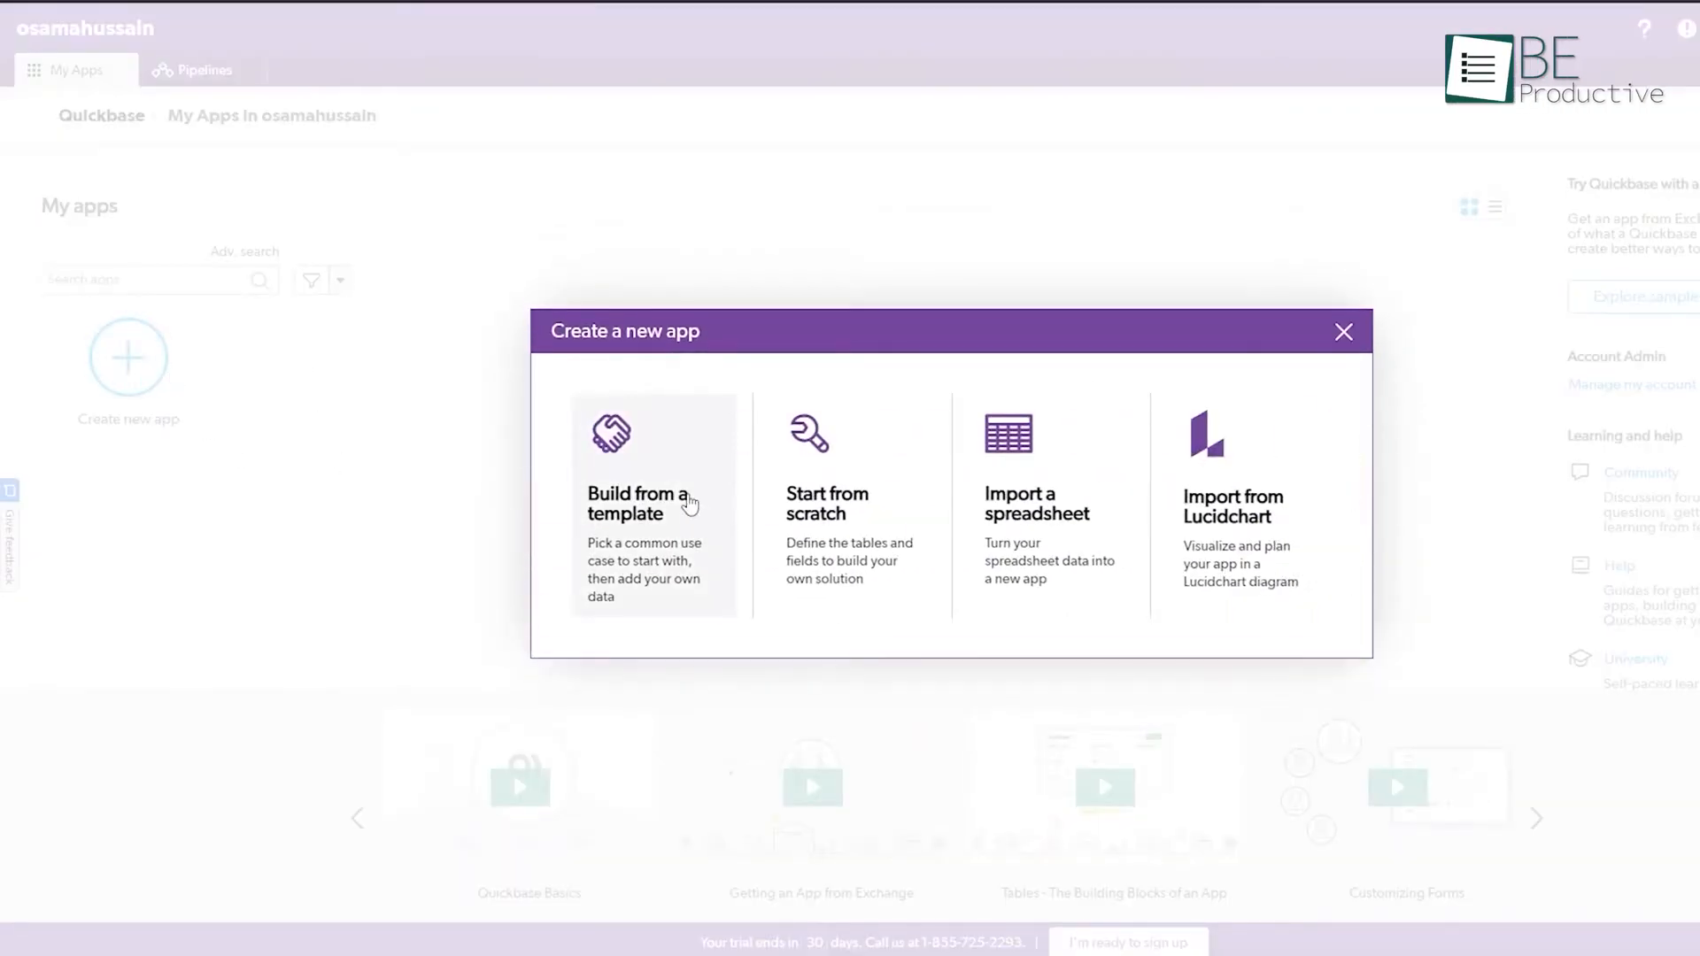
click(644, 503)
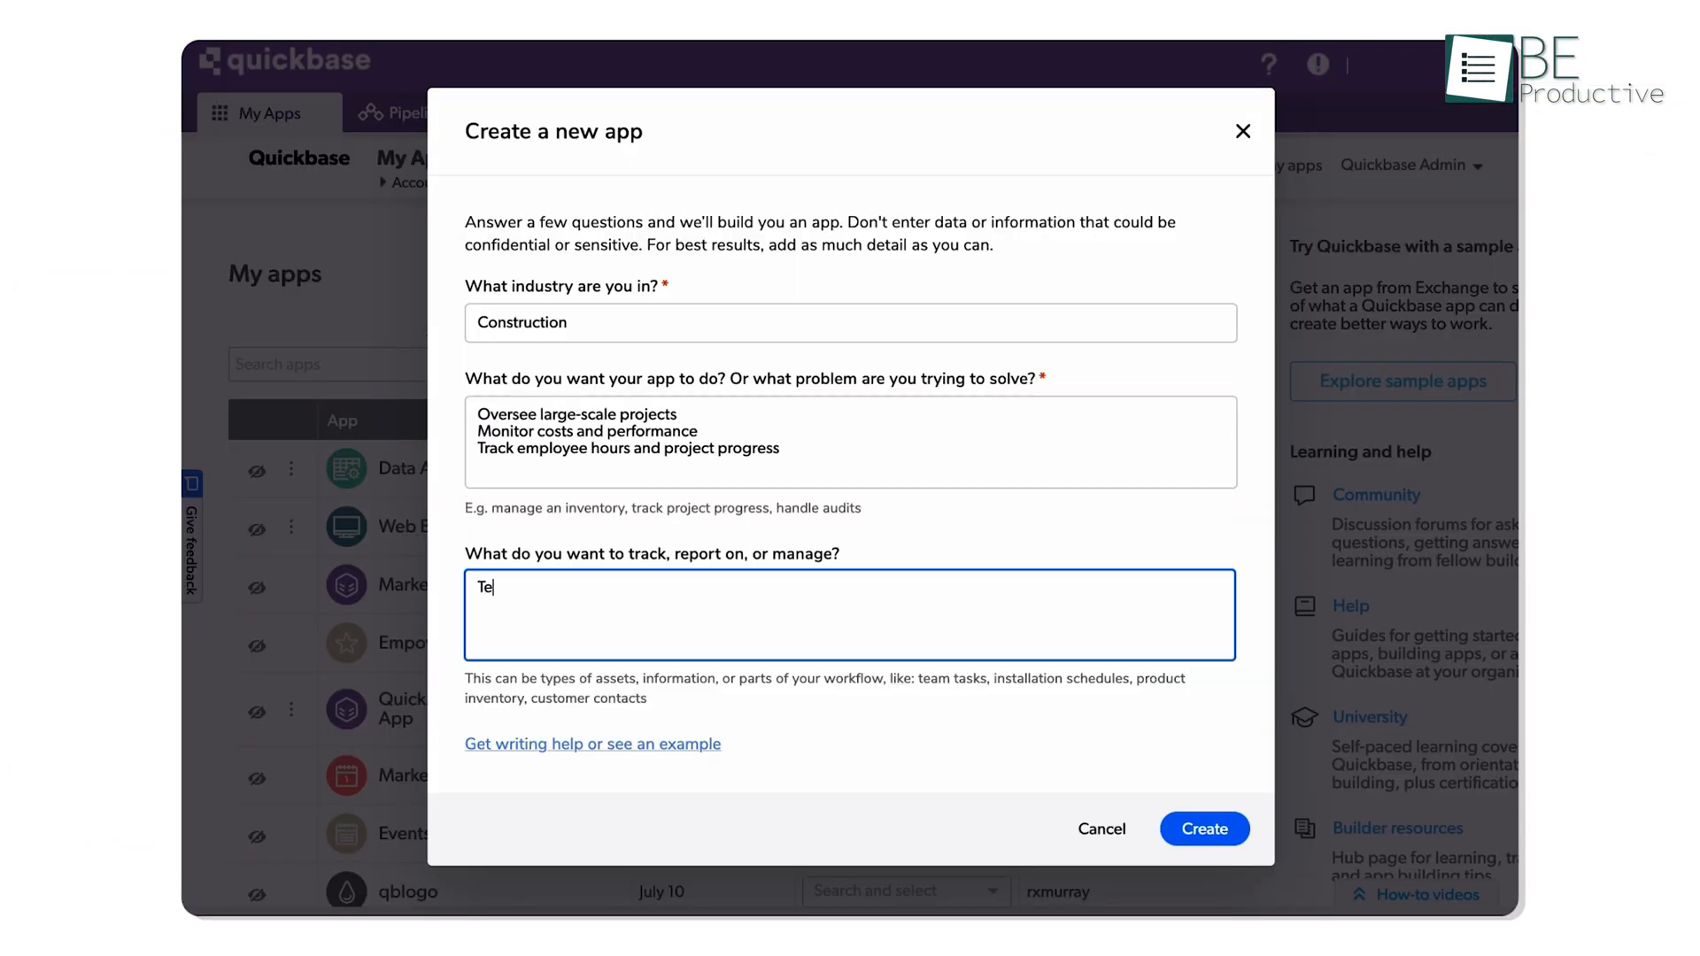
click(1204, 829)
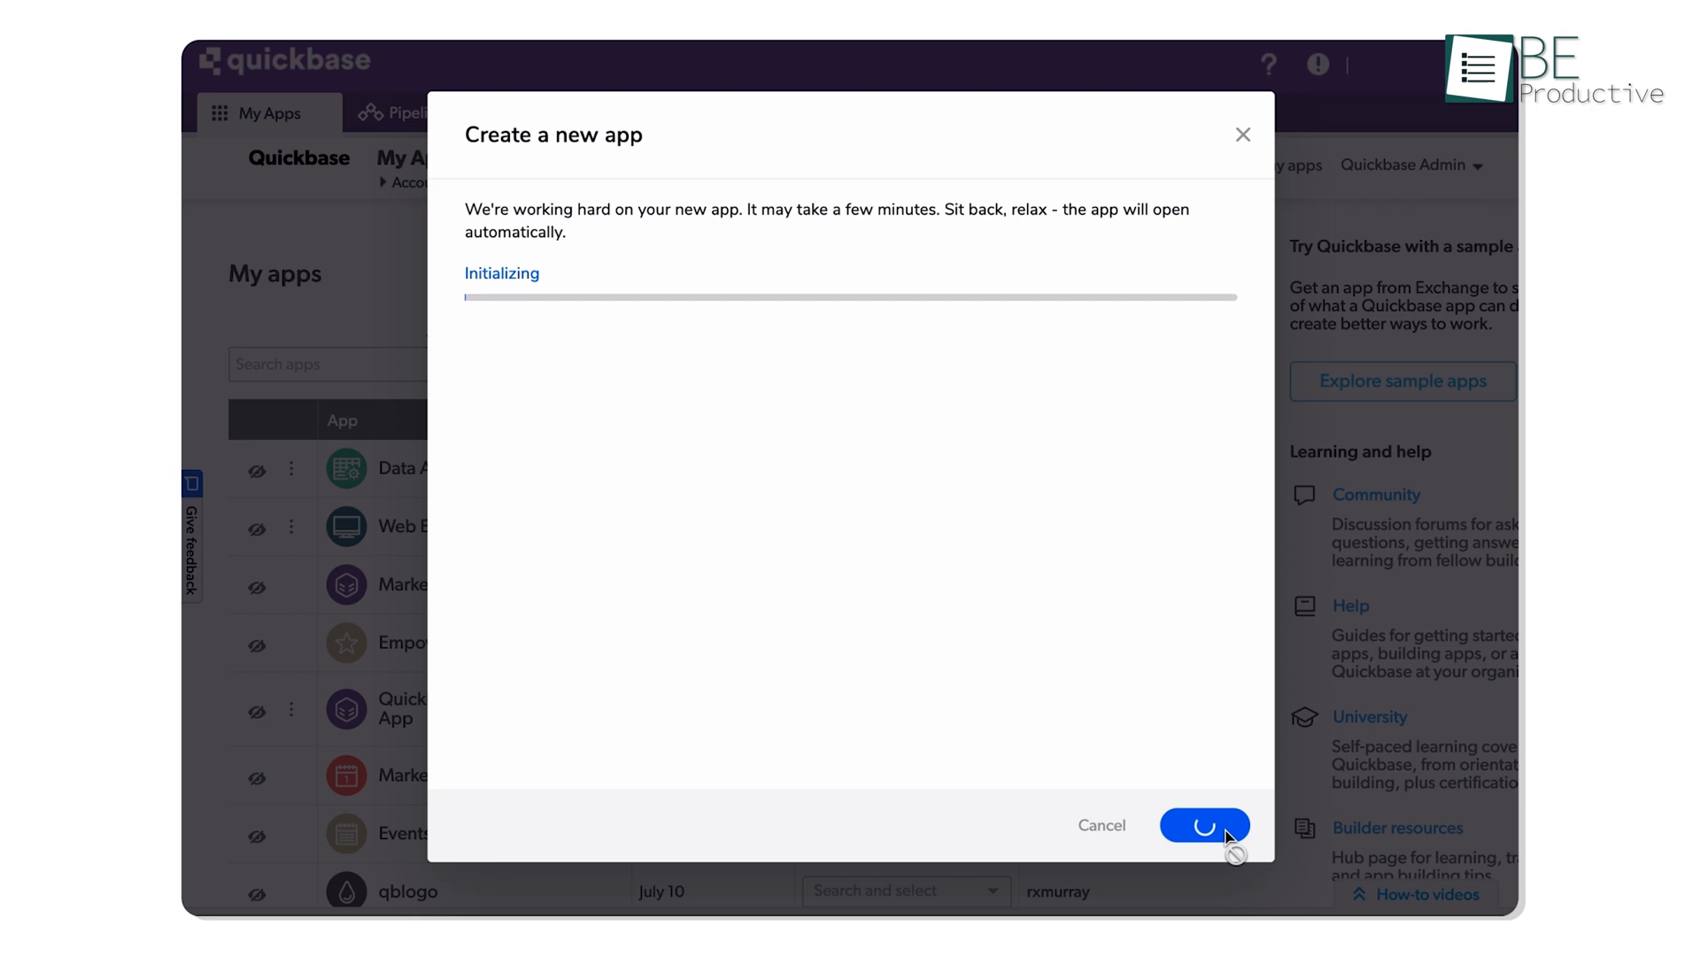